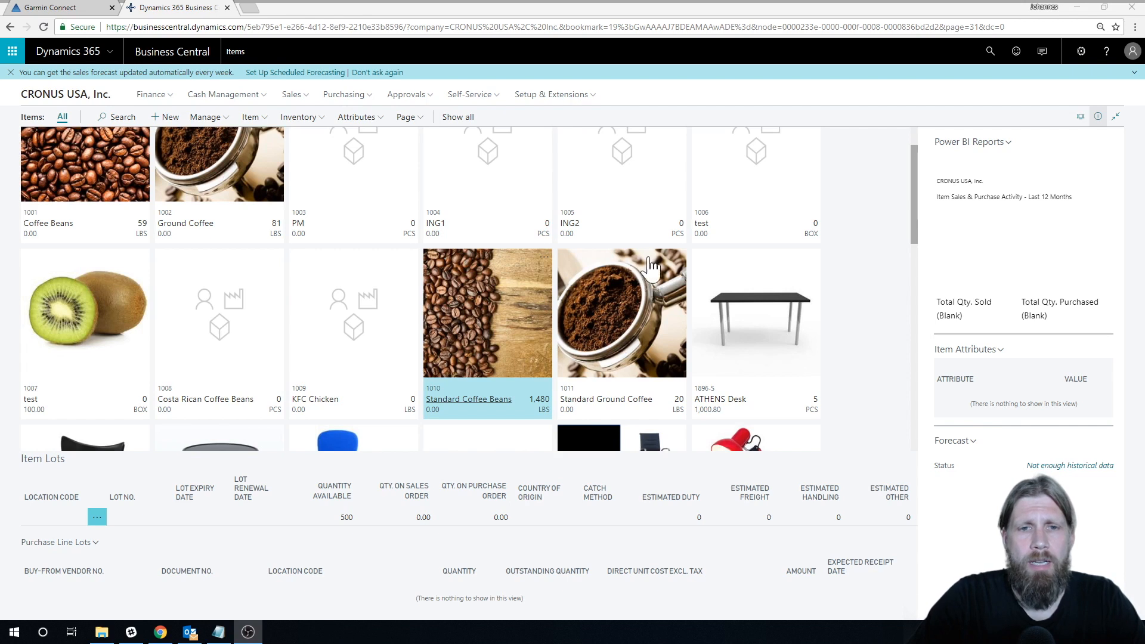
mouse_move(474, 345)
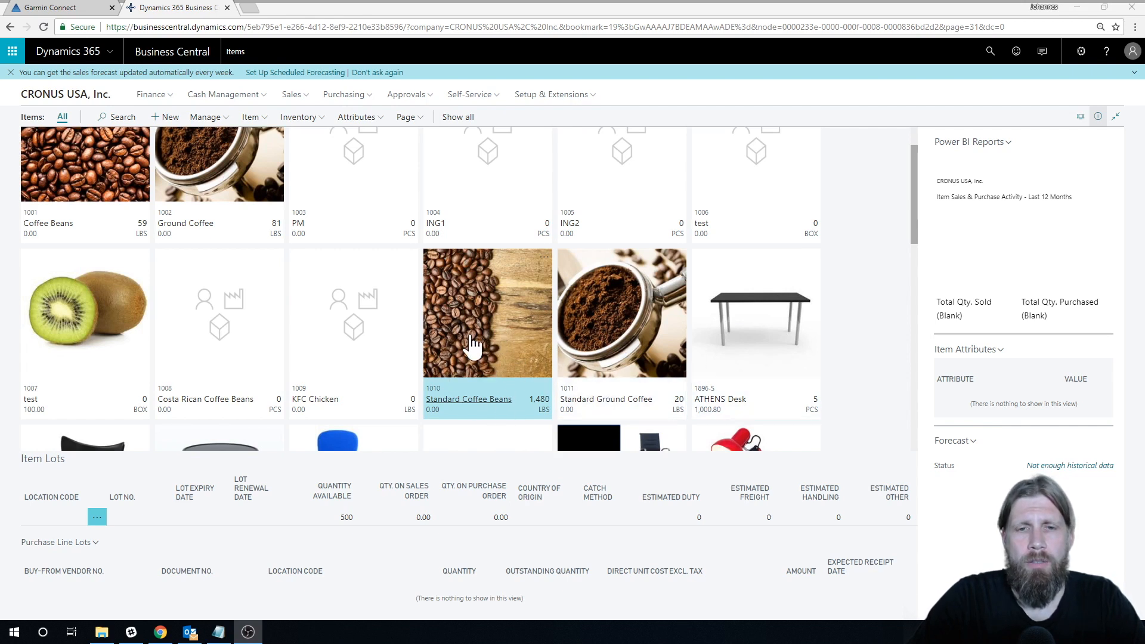
mouse_move(475, 395)
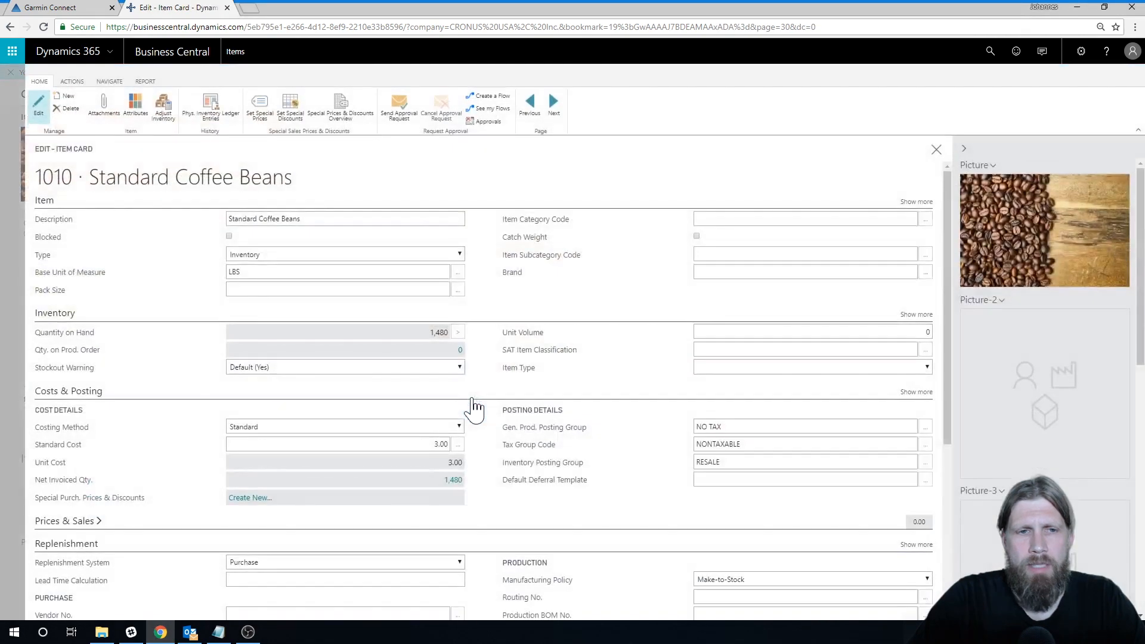
- Review the Standard Coffee Beans item card and return to the items list
click(343, 218)
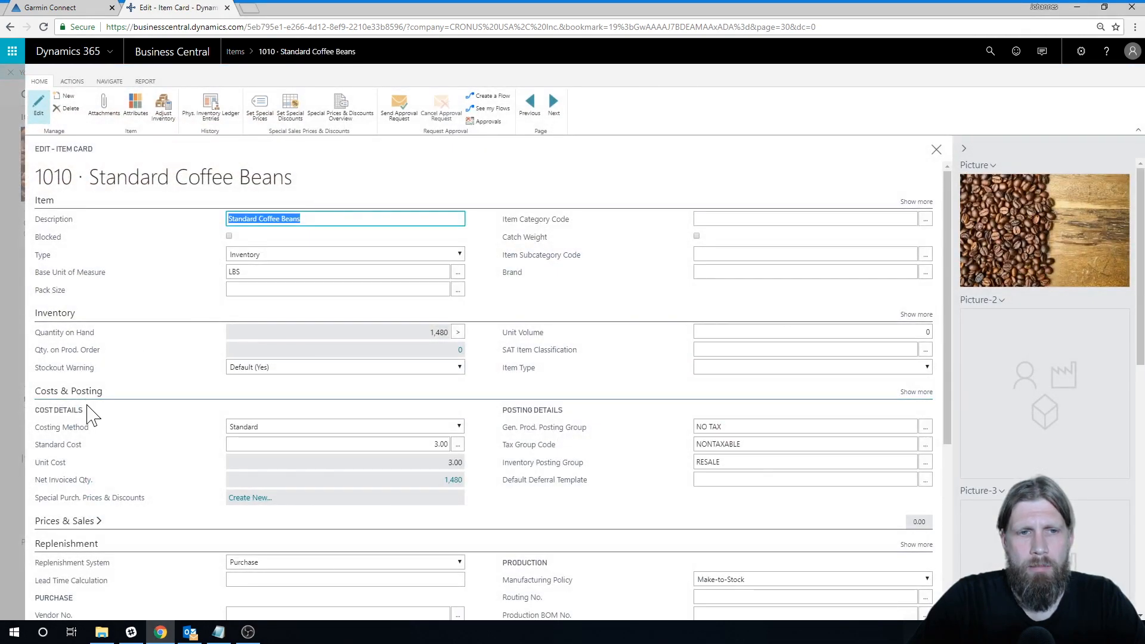
click(337, 444)
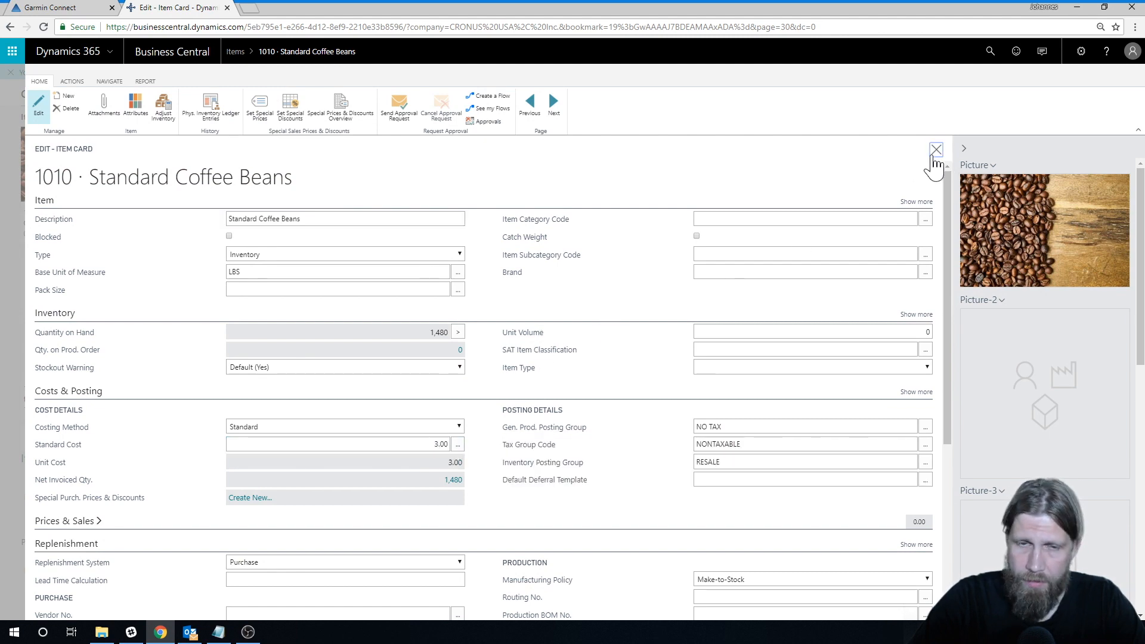
click(937, 149)
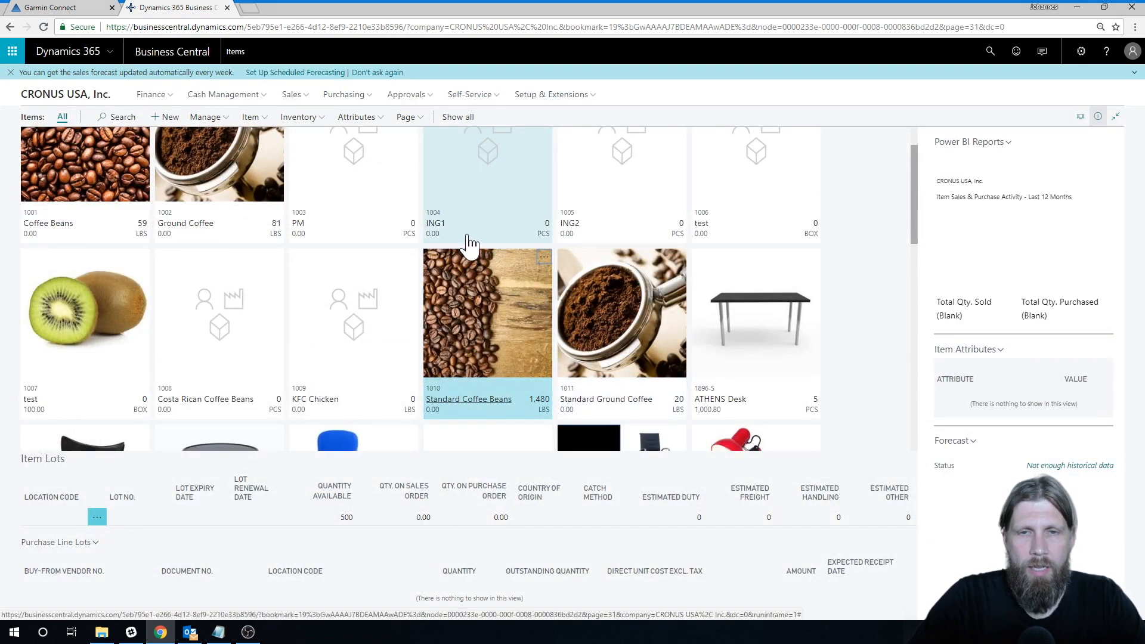
mouse_move(544, 258)
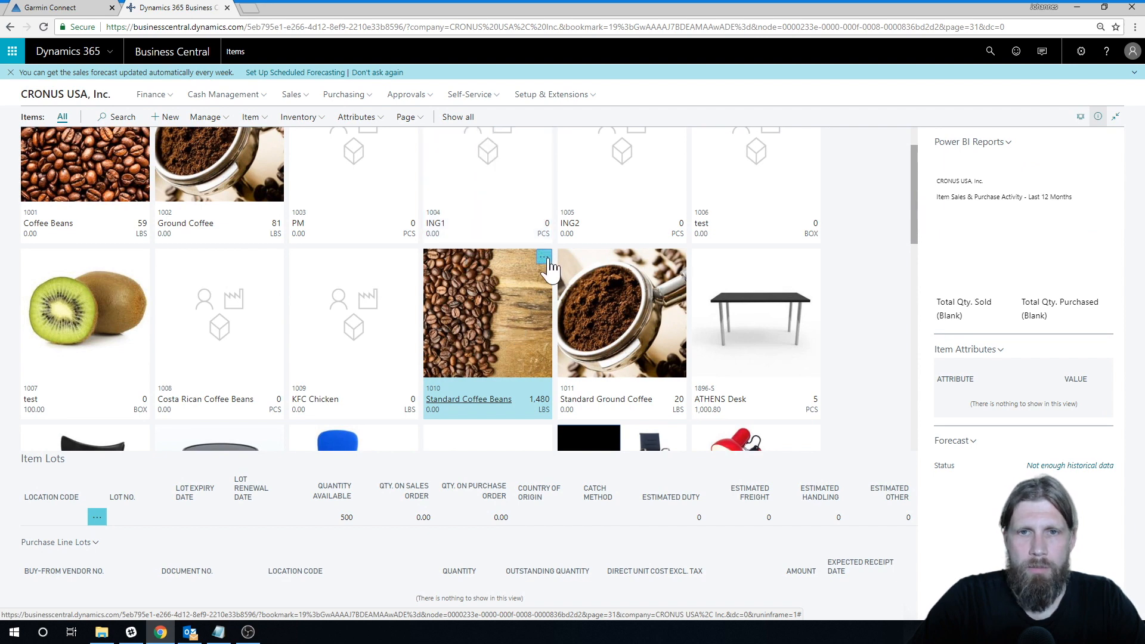
- Adjust Standard Coffee Beans inventory to 2,000 LBS for the unspecified location
click(543, 258)
text(2000)
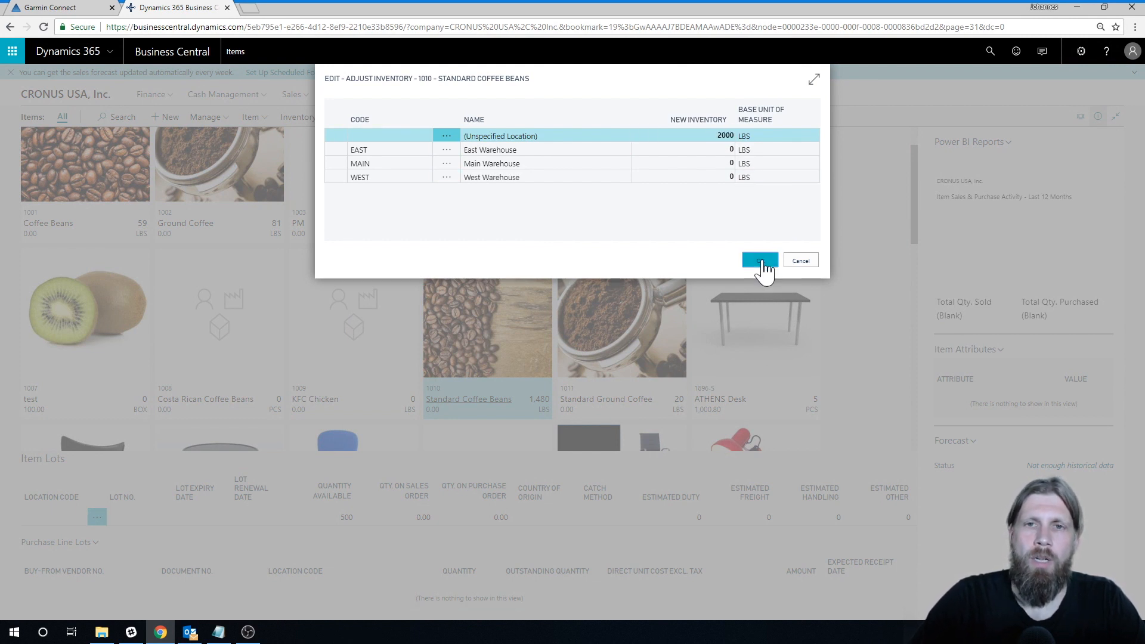
click(759, 260)
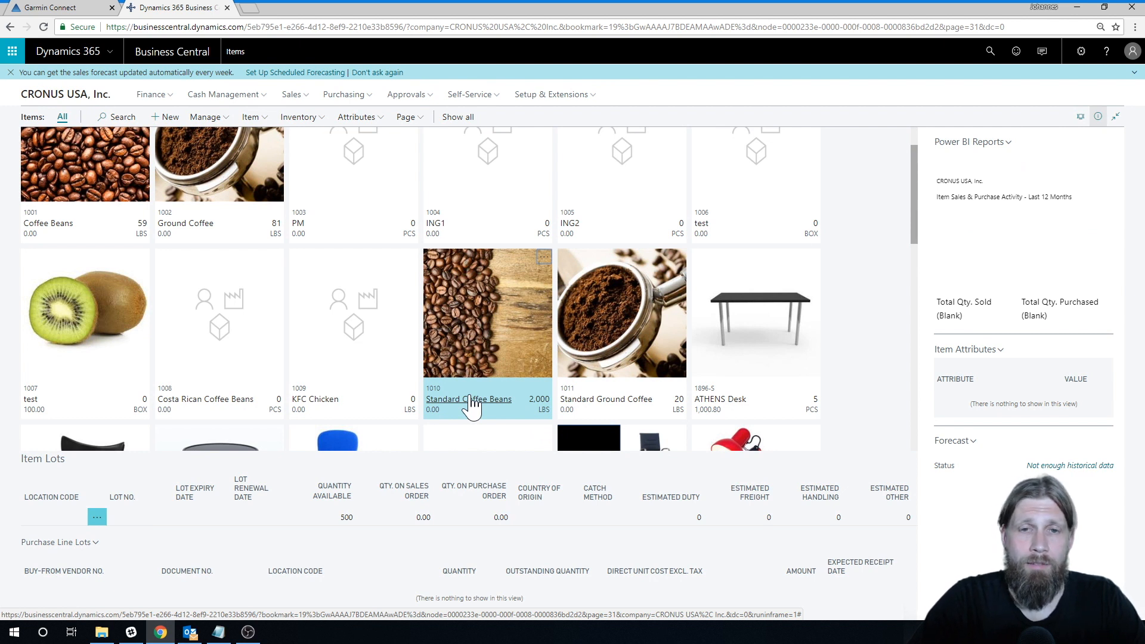
mouse_move(509, 318)
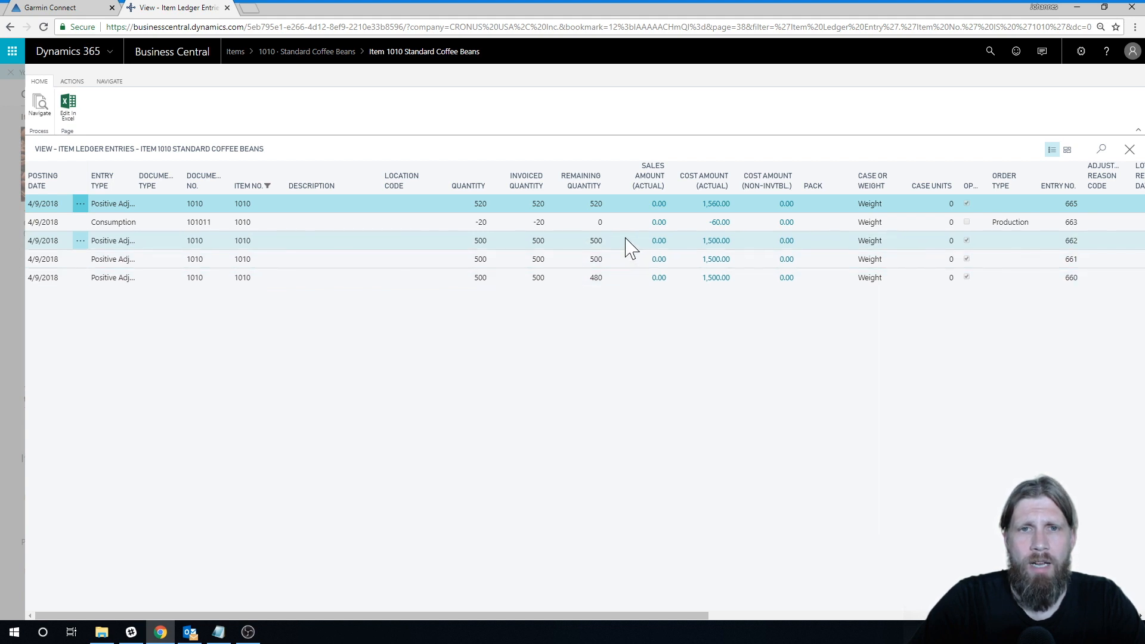
mouse_move(674, 265)
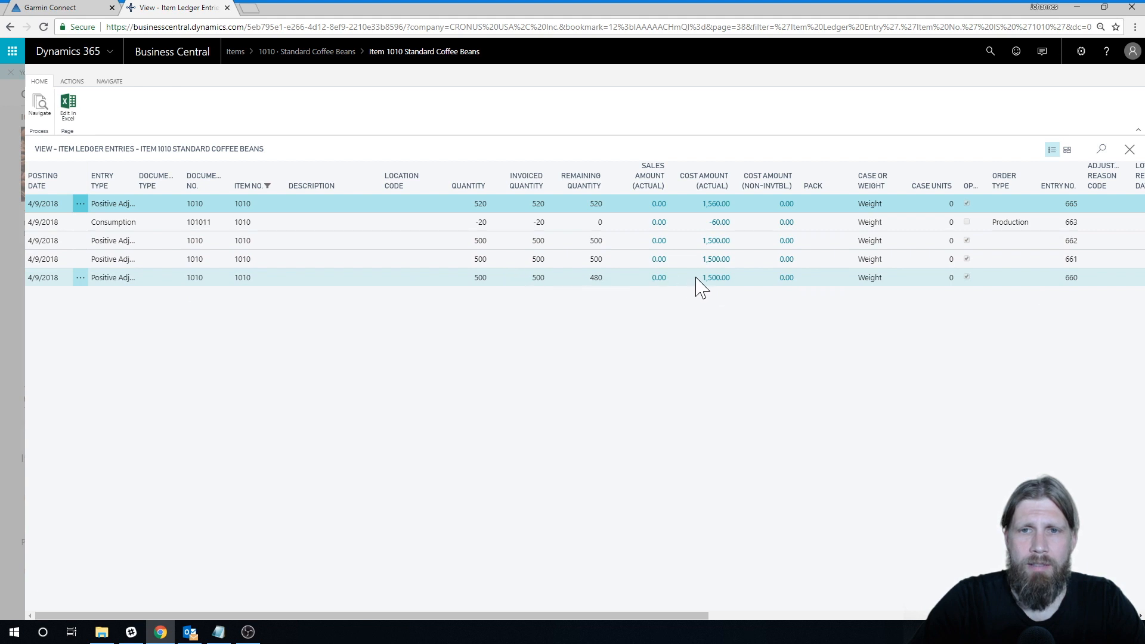
mouse_move(716, 278)
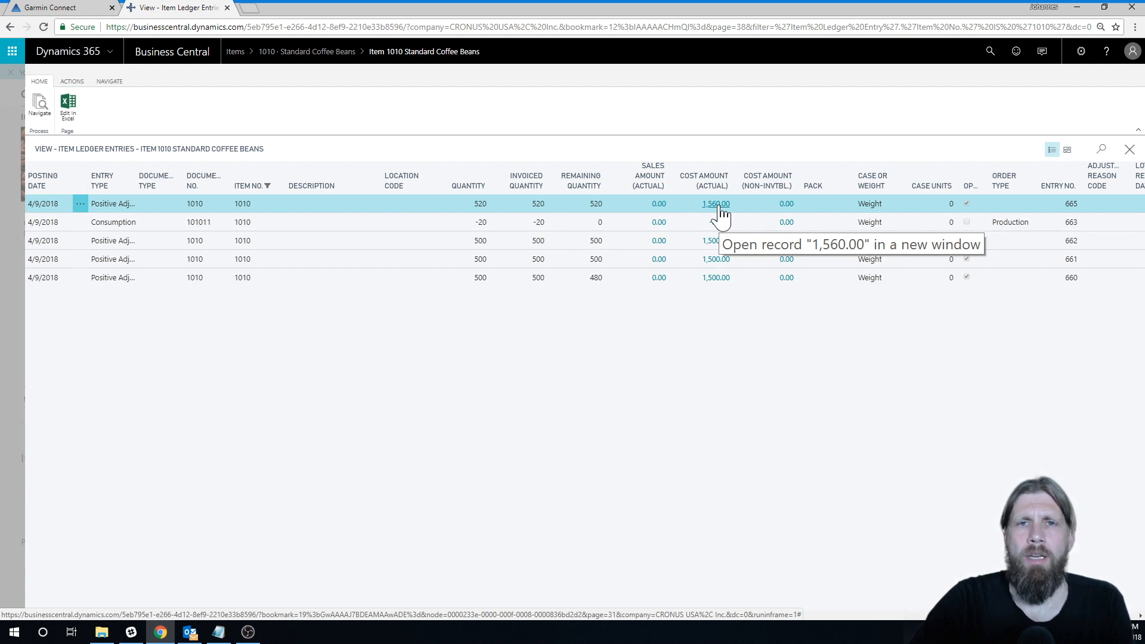
mouse_move(413, 211)
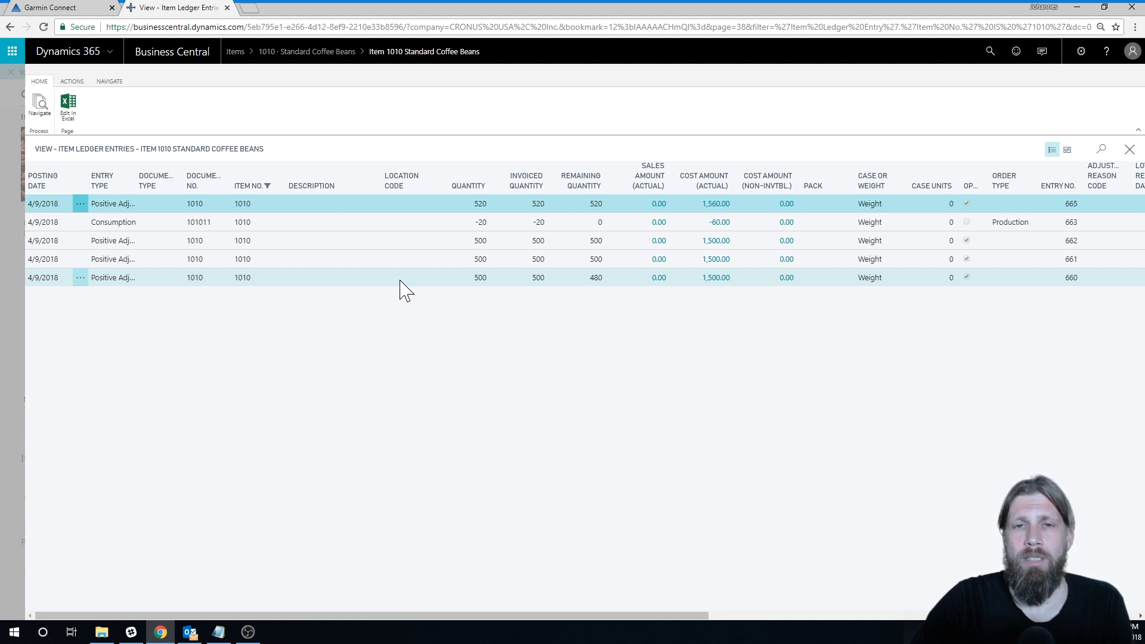
mouse_move(414, 287)
text(released pro)
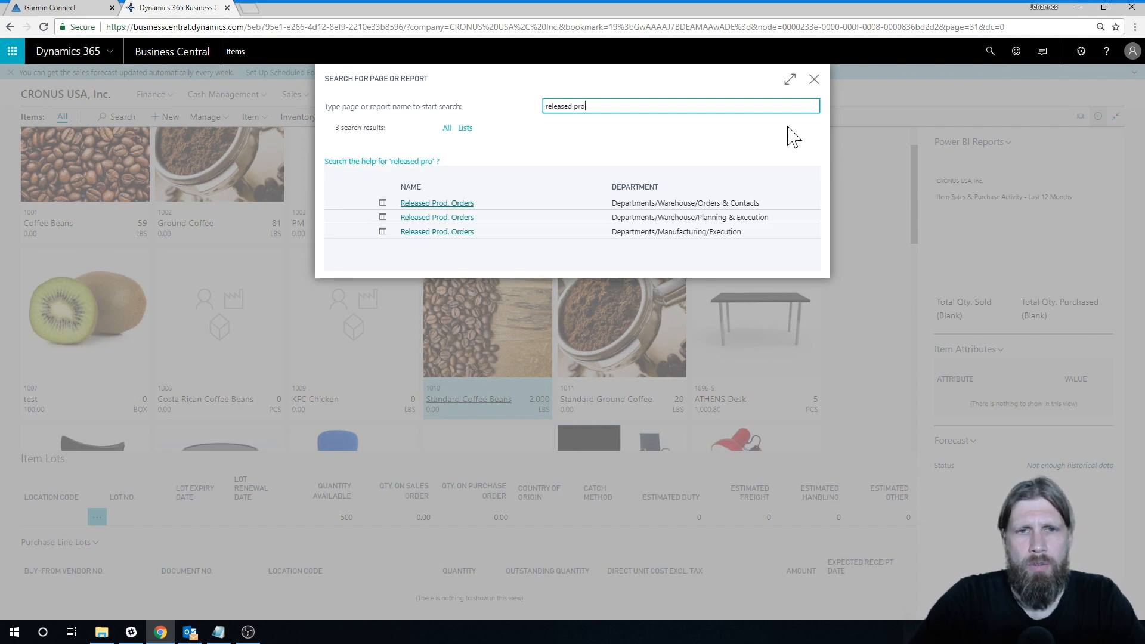
- Create a new released production order 101012 from the Released Prod. Orders list
click(436, 203)
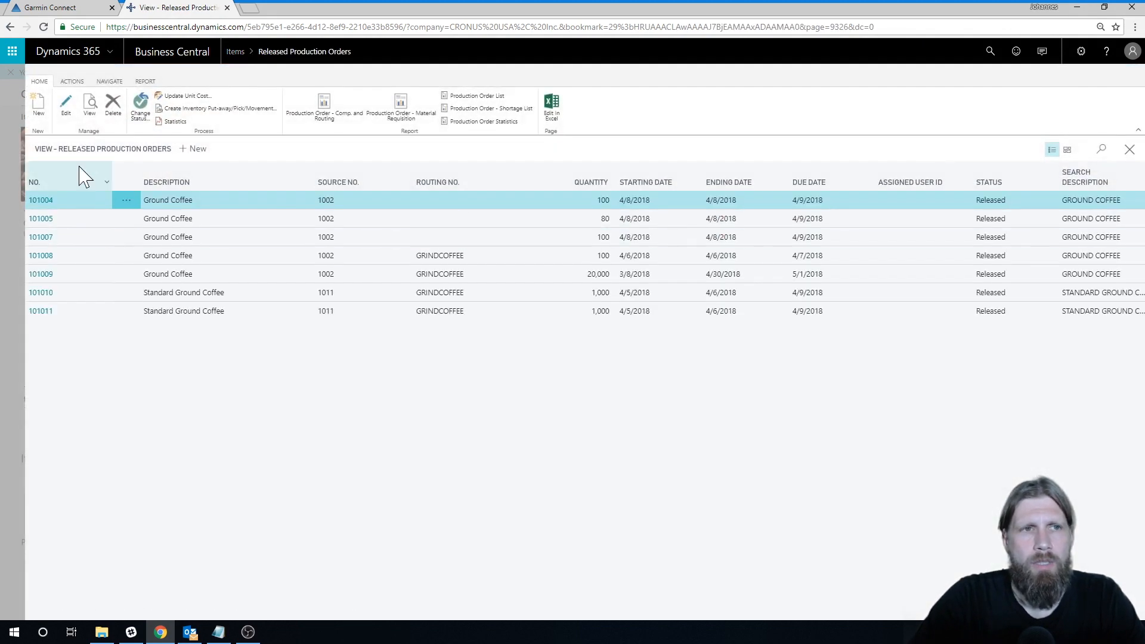
click(193, 148)
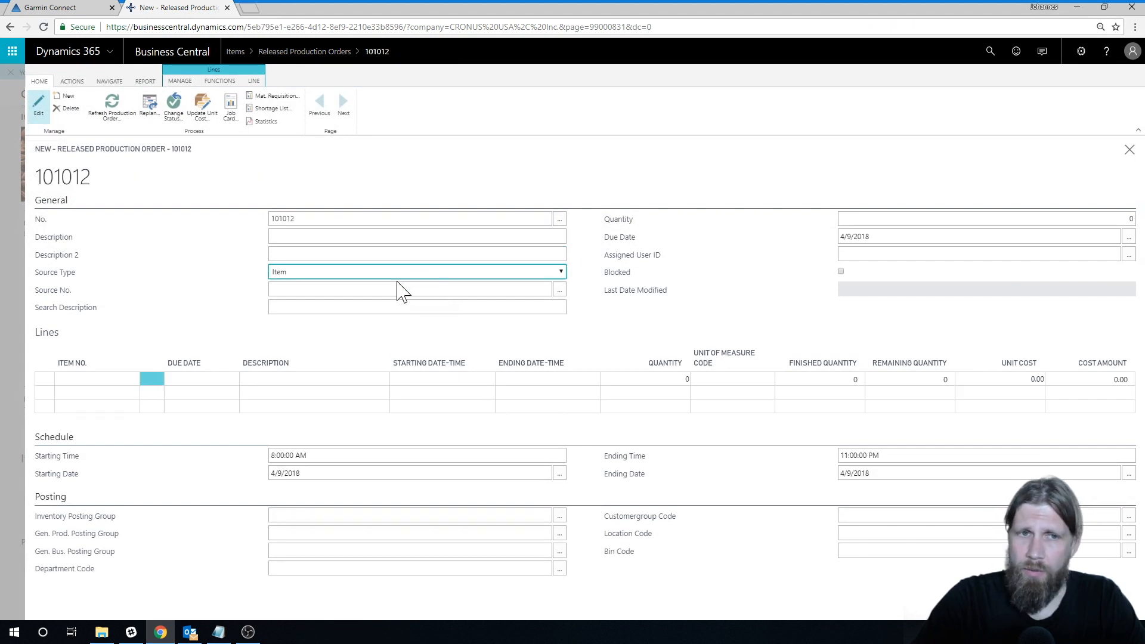
- Set Source No. 1011 Standard Ground Coffee and Quantity 1,000 on order 101012
click(416, 236)
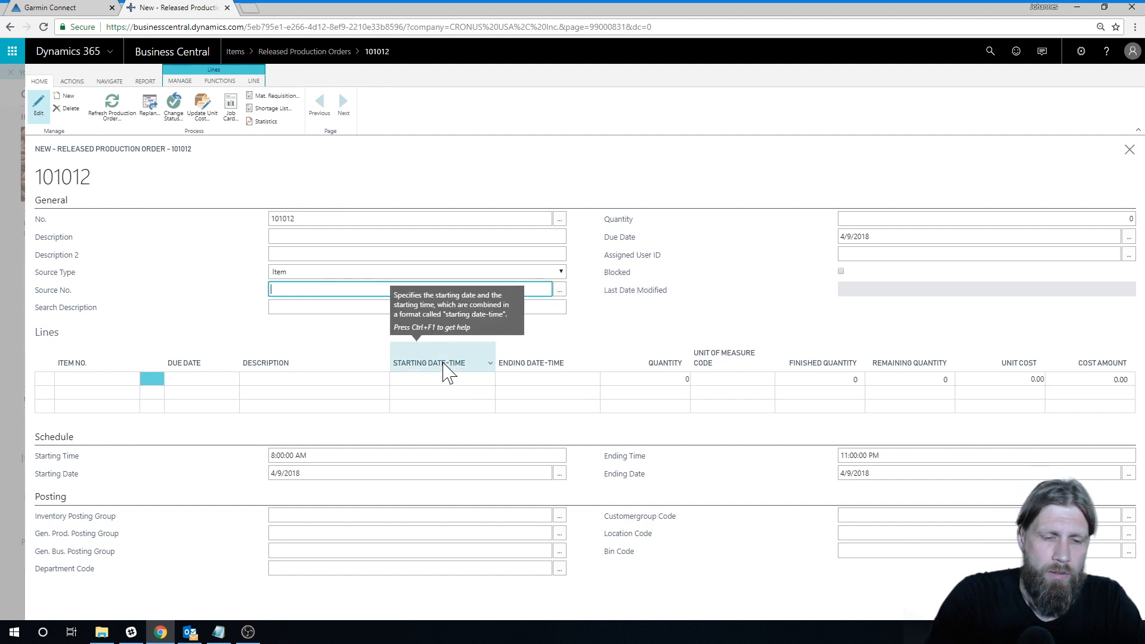
text(standard cos)
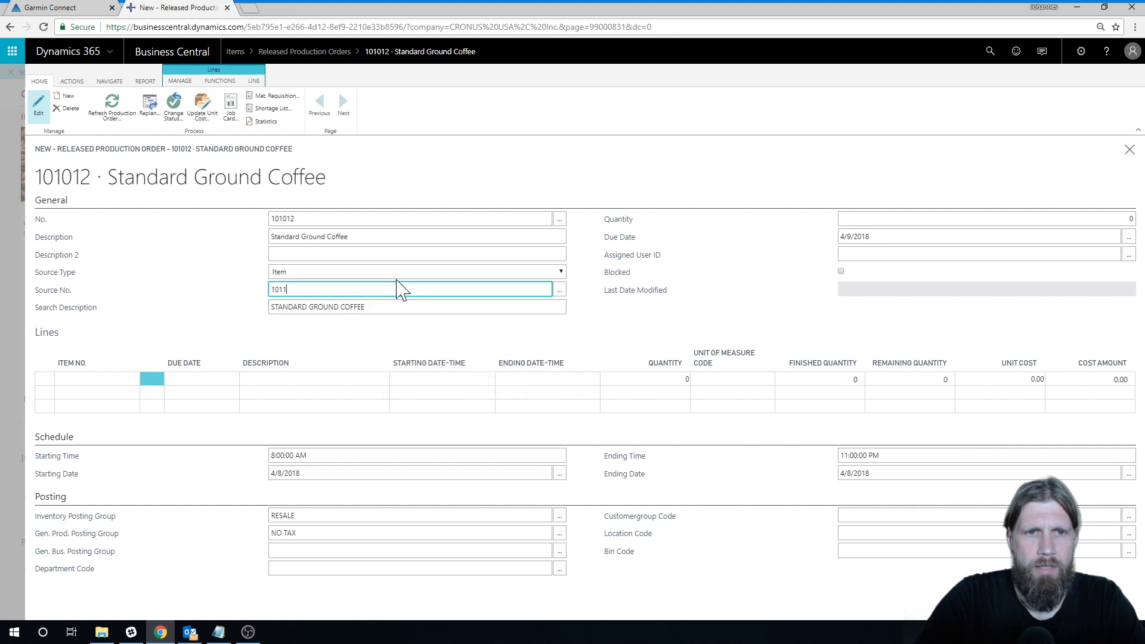
click(982, 218)
text(1,000)
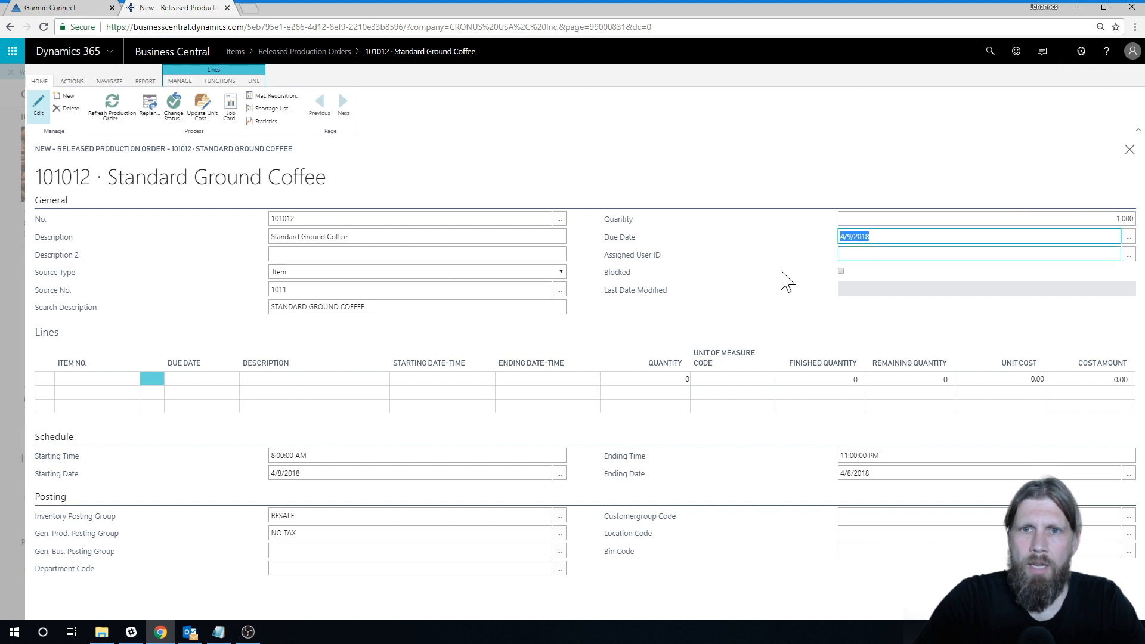
- Refresh the production order with Back scheduling to generate its line, expected cost 4,300
click(112, 107)
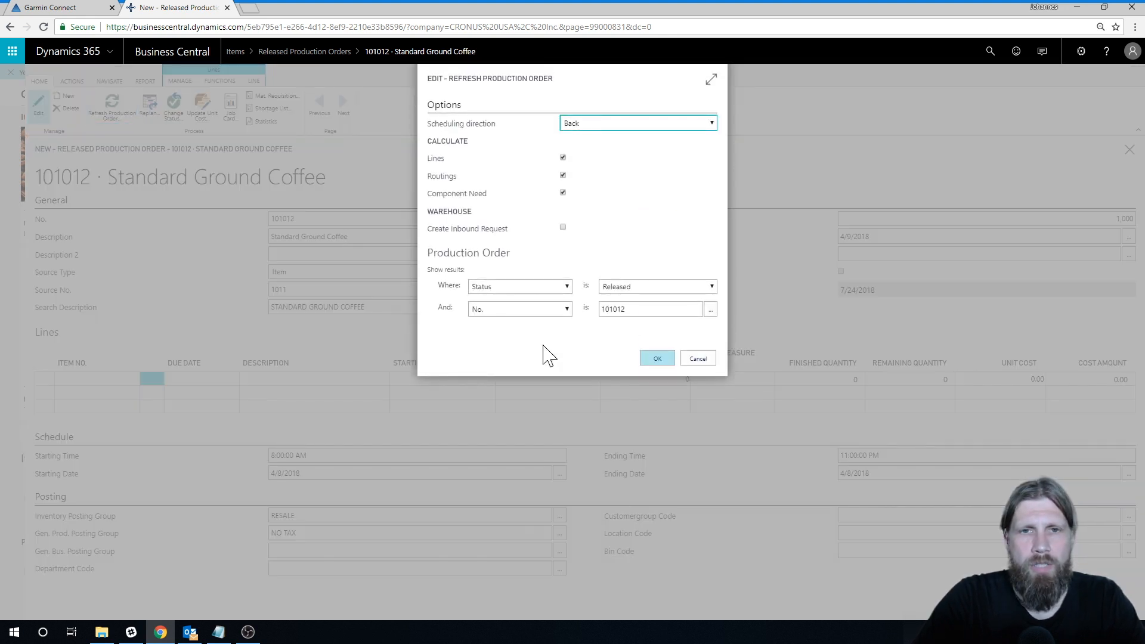
click(655, 358)
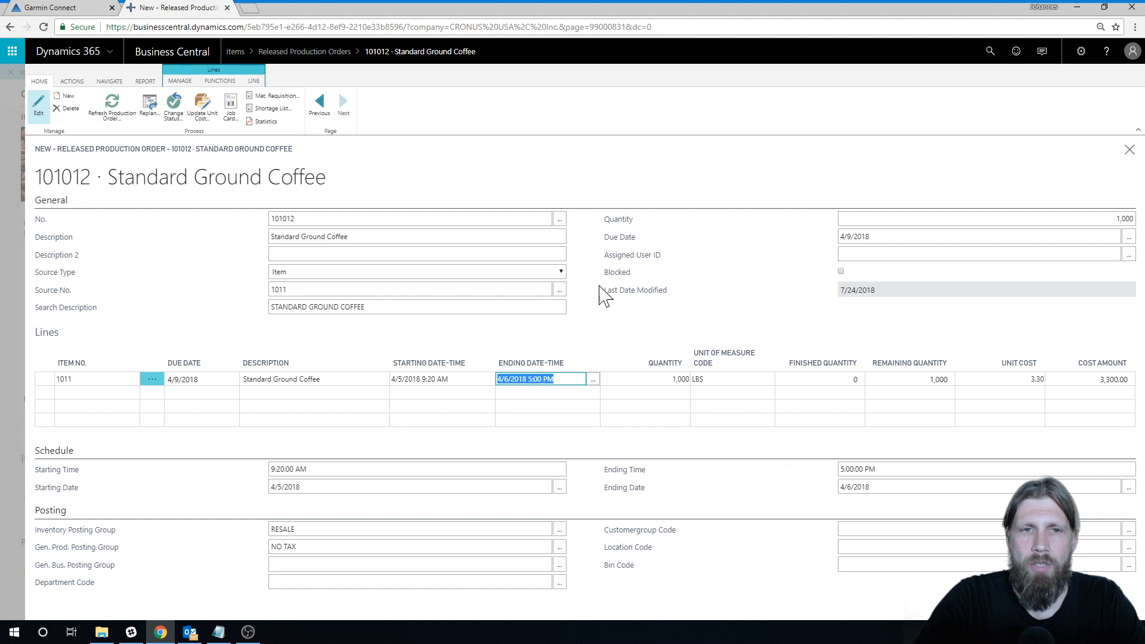
click(252, 80)
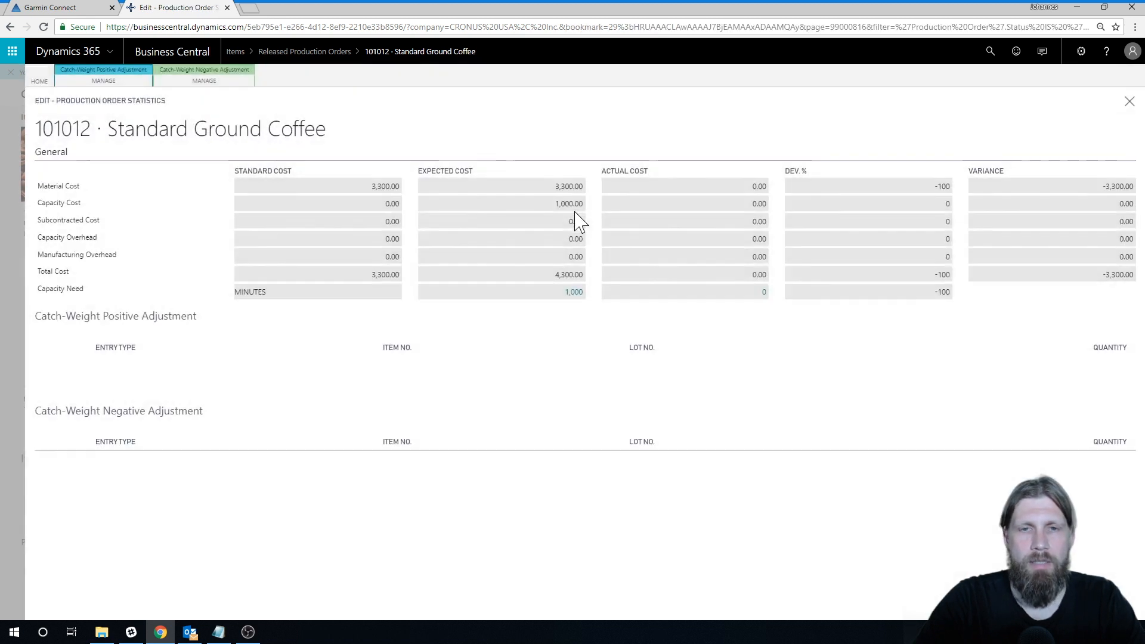
- Review Standard, Expected and Actual Cost columns for order 101012, then return to the order card
click(730, 347)
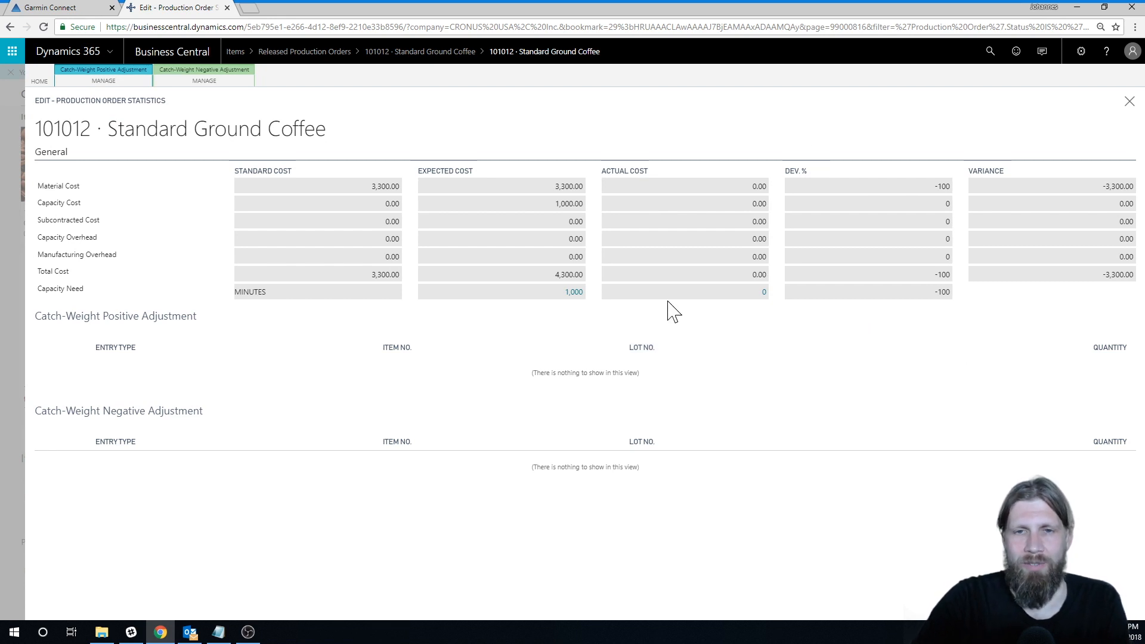
mouse_move(579, 317)
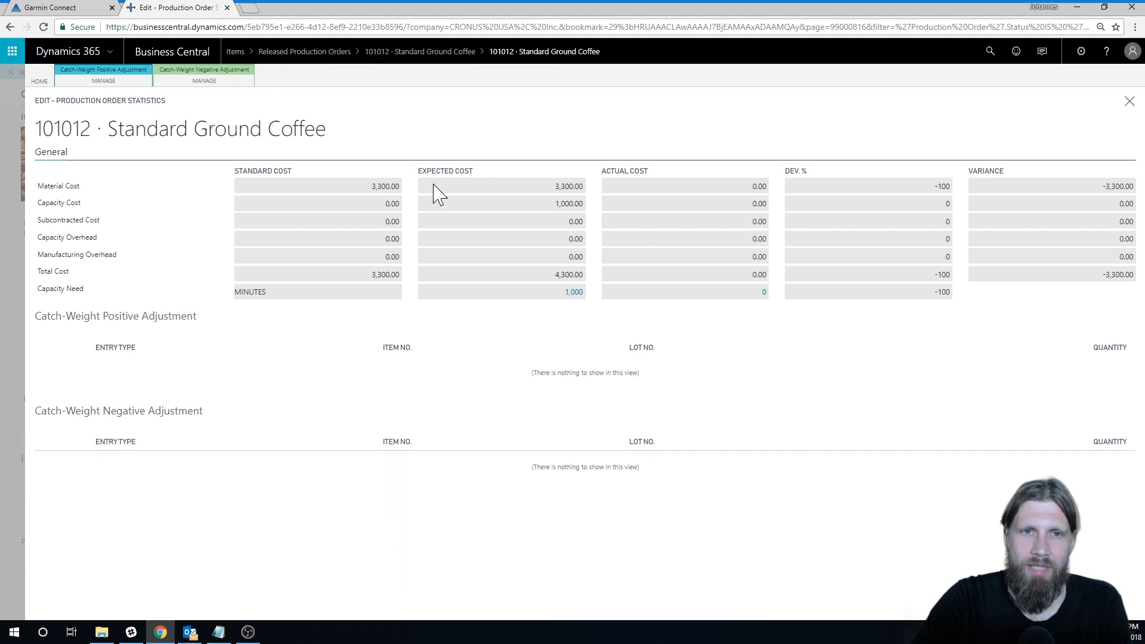
mouse_move(599, 182)
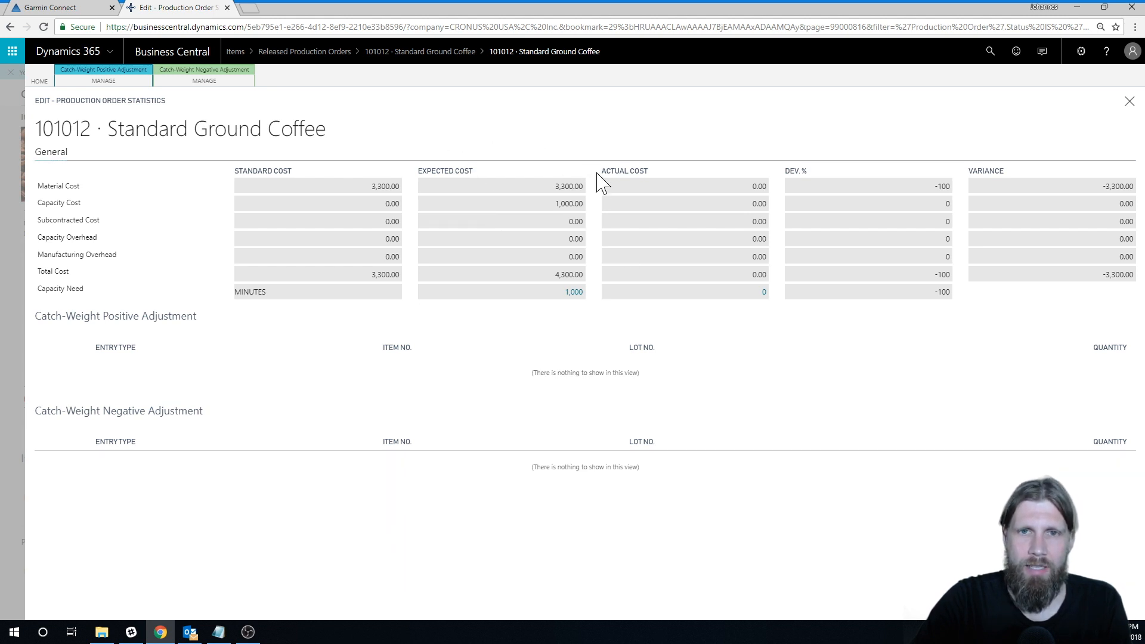
mouse_move(605, 203)
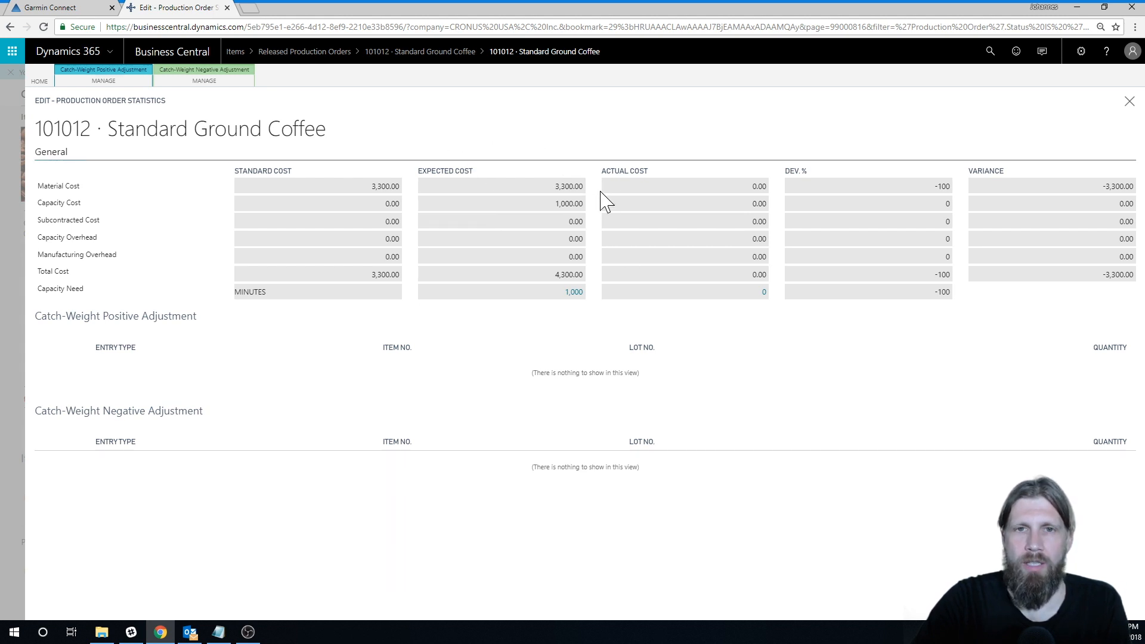
mouse_move(48, 194)
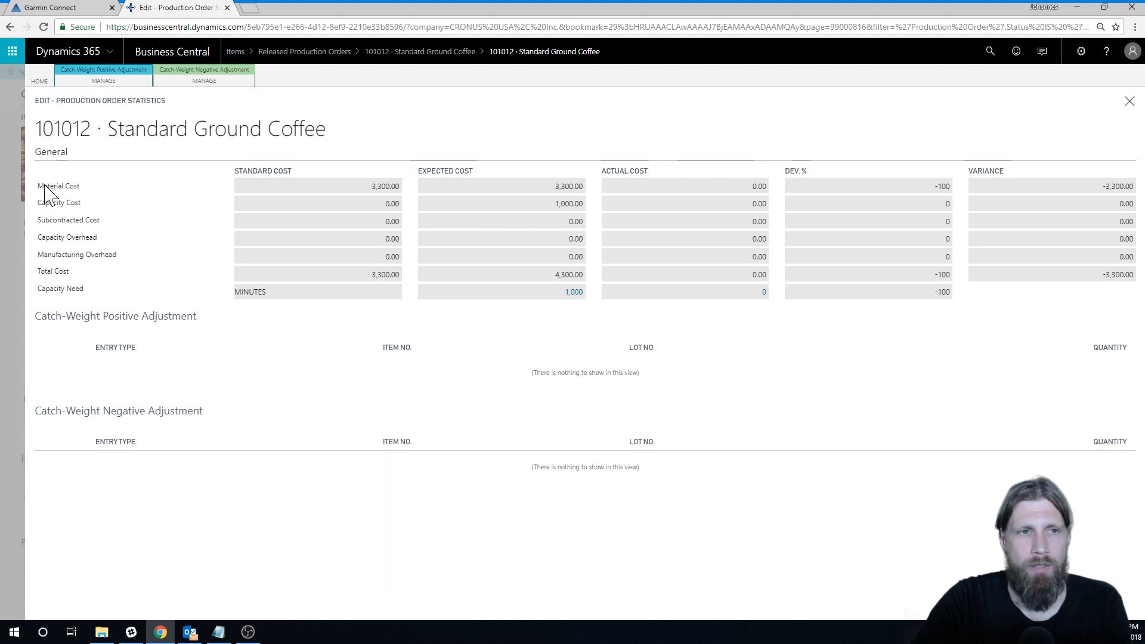
mouse_move(555, 240)
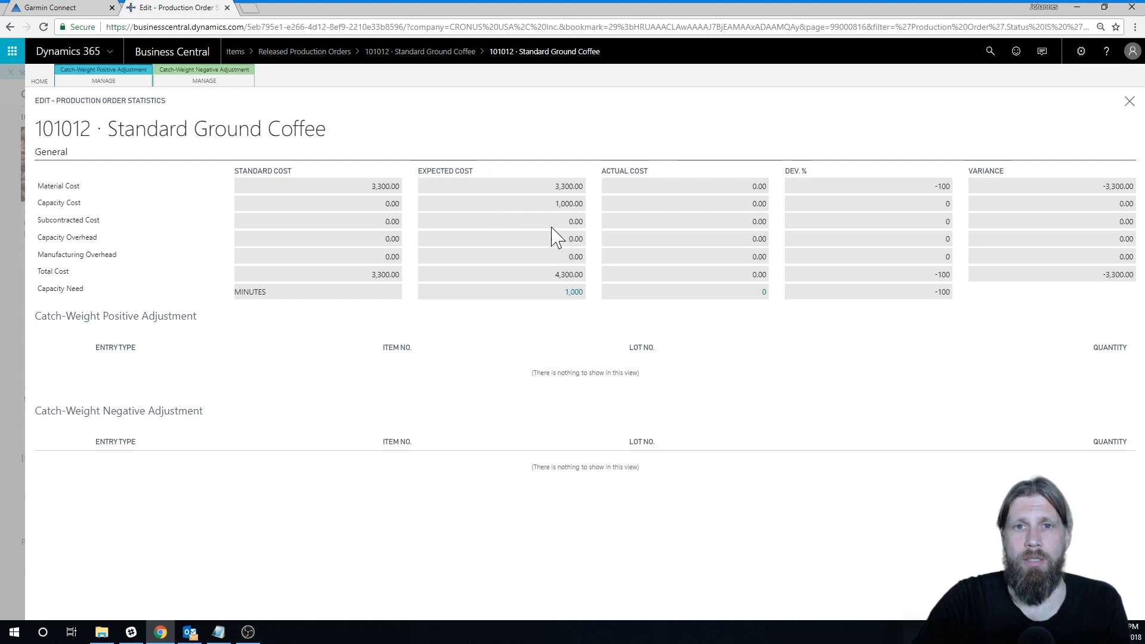
mouse_move(559, 206)
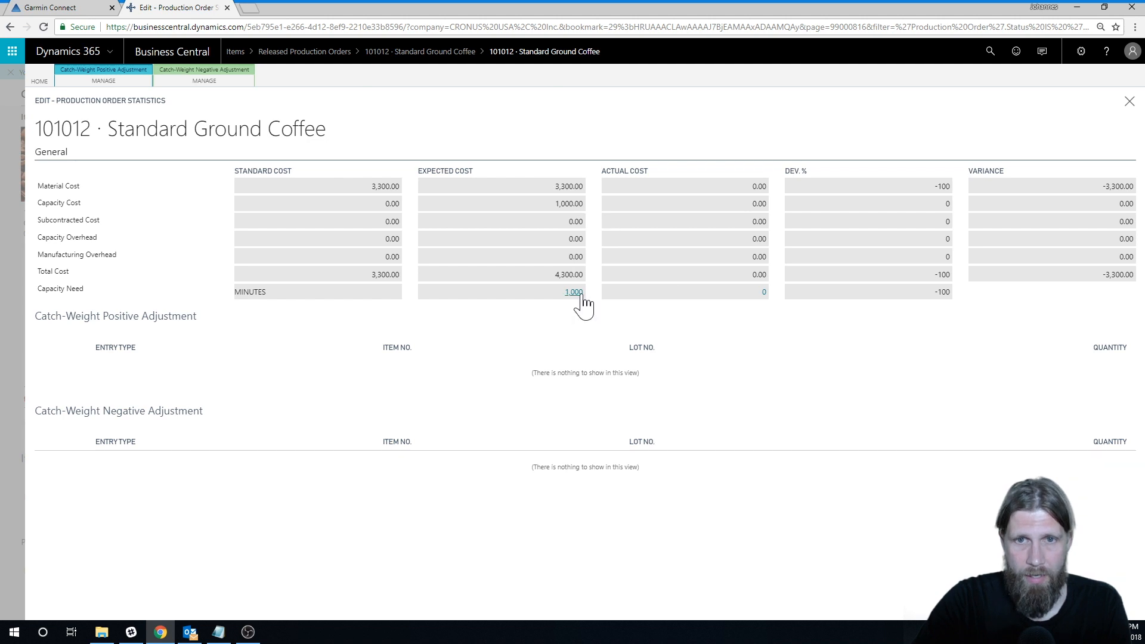
mouse_move(575, 292)
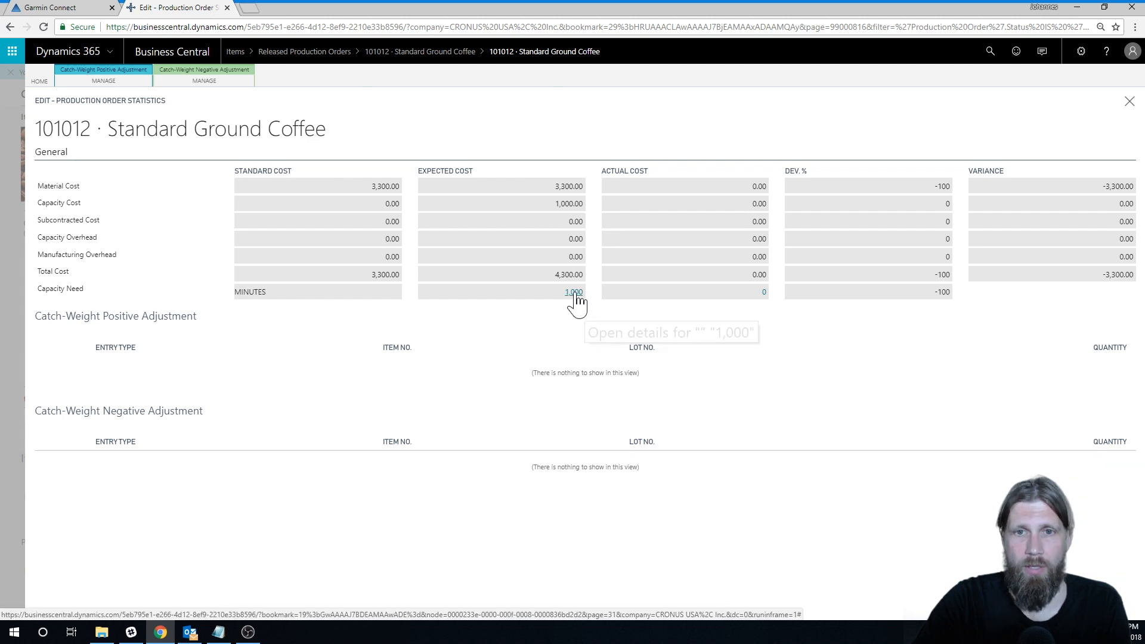
mouse_move(229, 306)
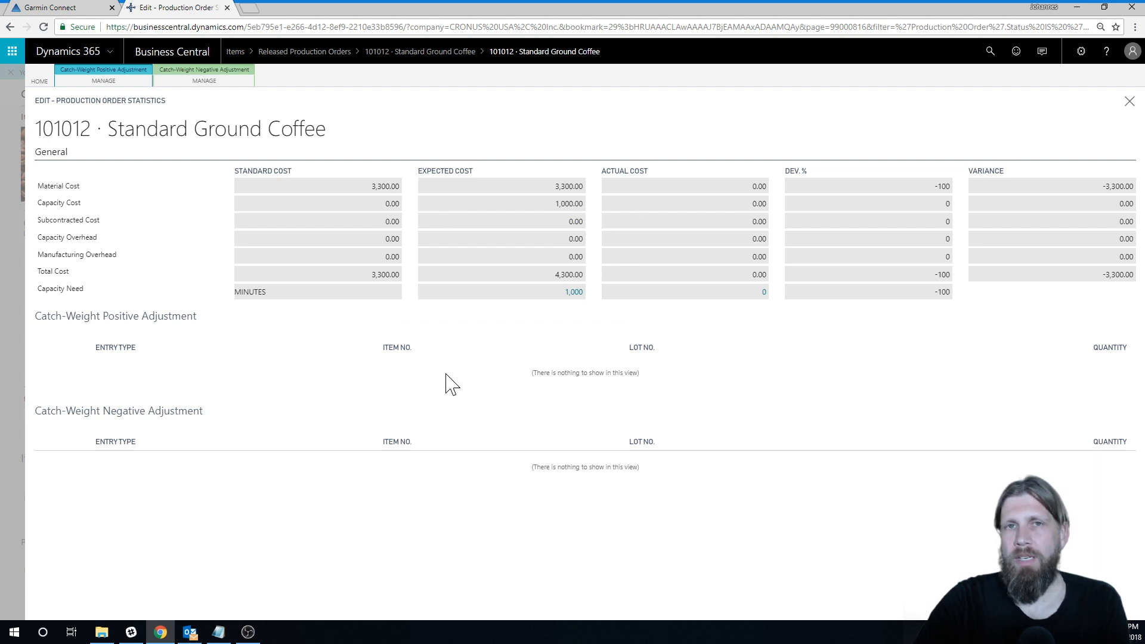
mouse_move(505, 323)
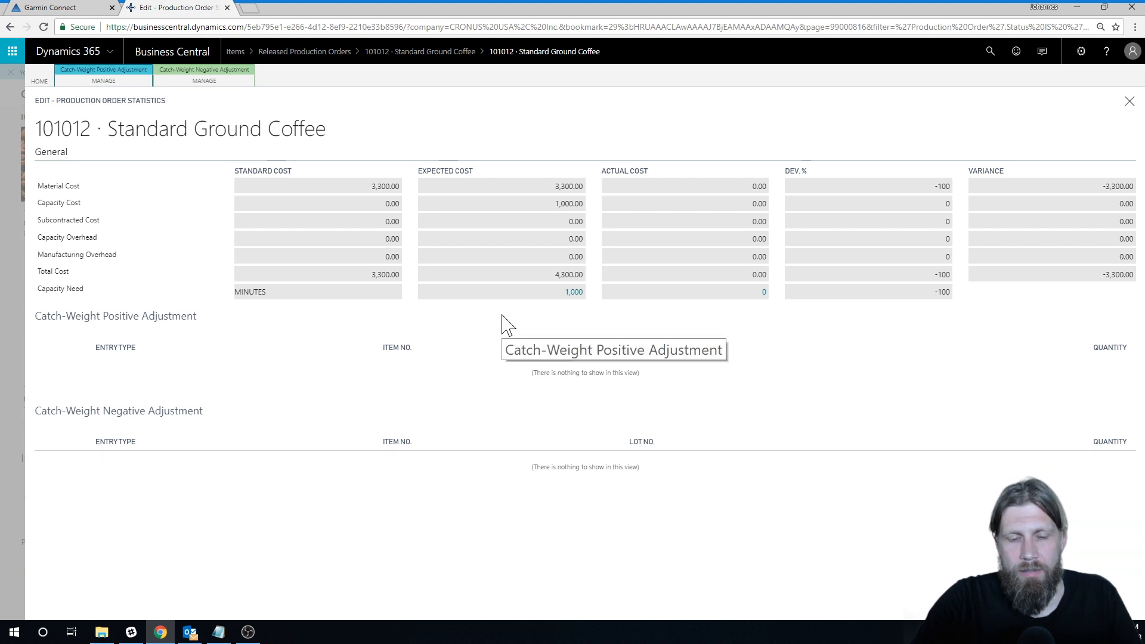
click(1130, 100)
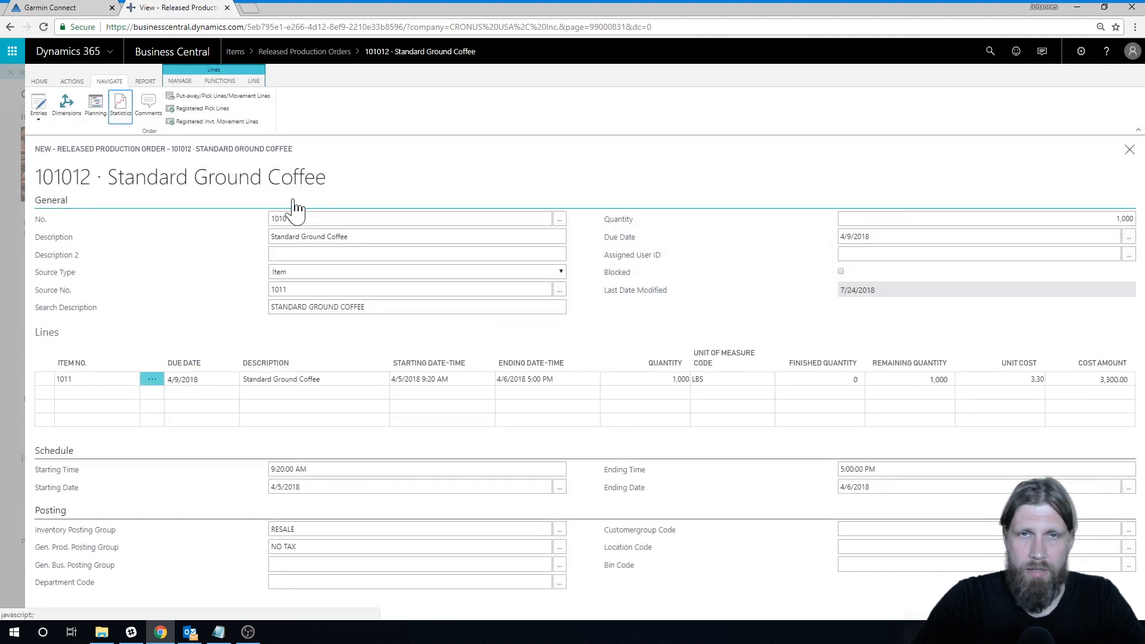
- Bring up the production journal for the order 101012 line
click(253, 80)
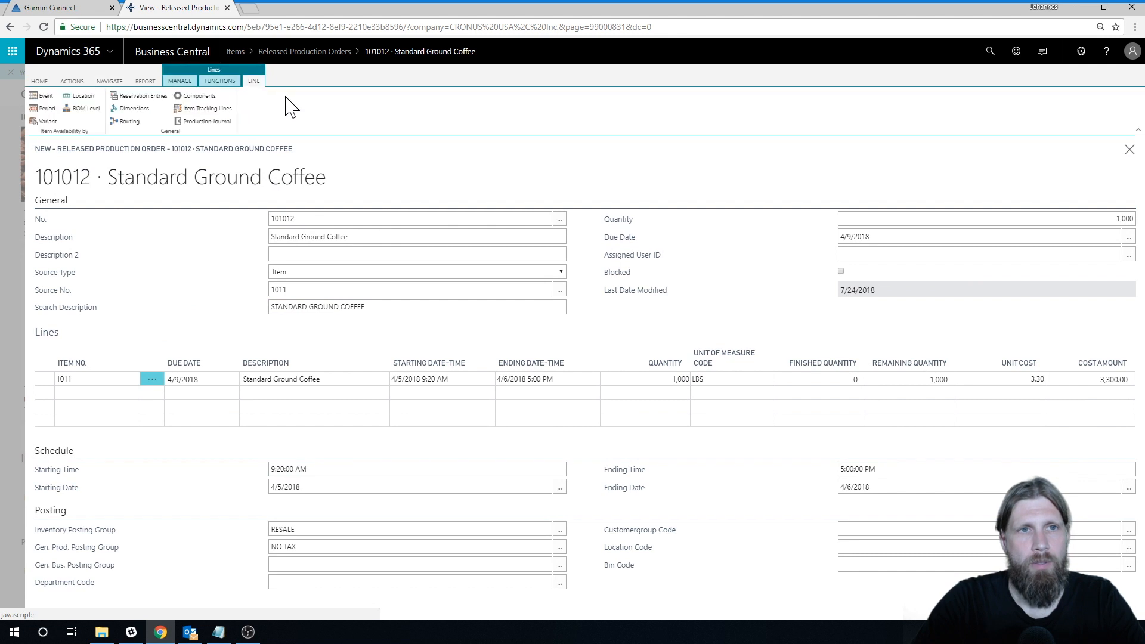
click(206, 122)
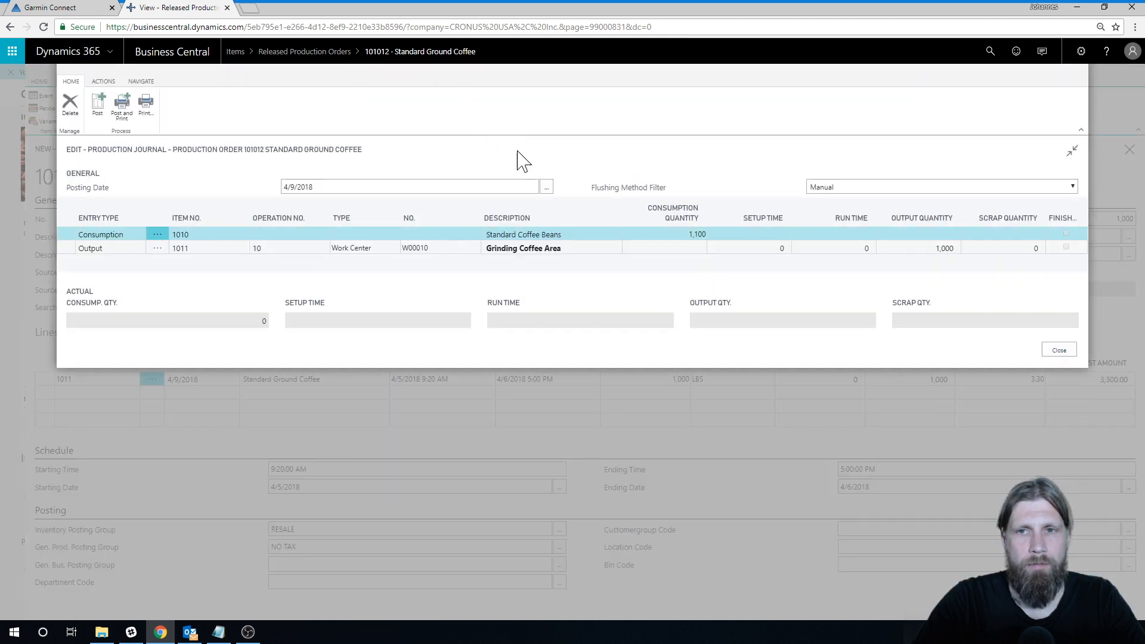
mouse_move(581, 220)
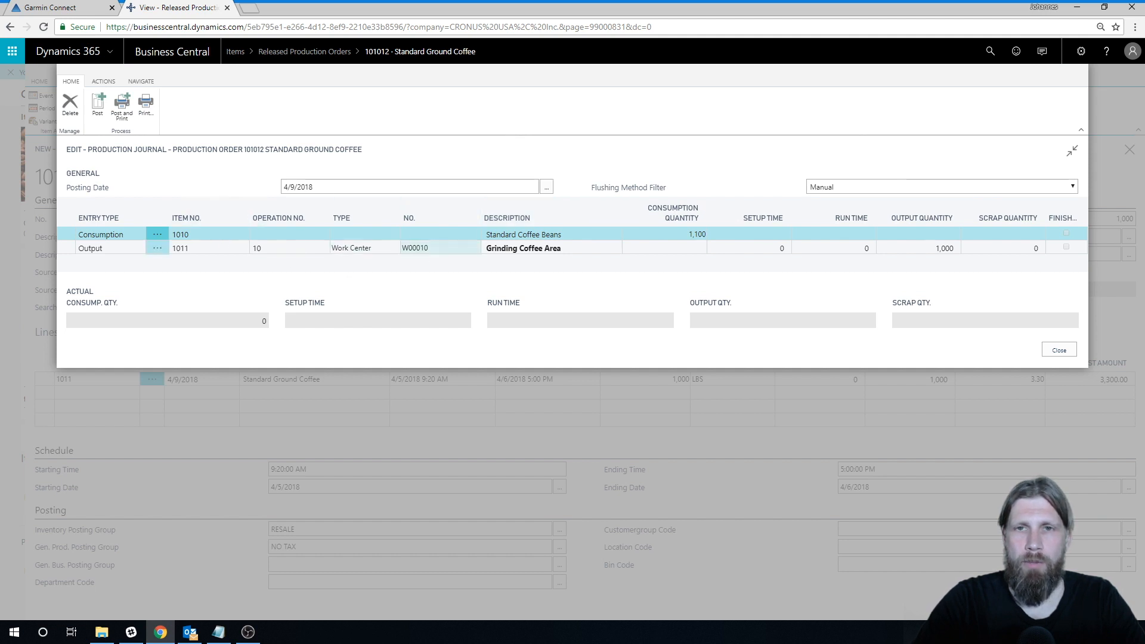
- Enter consumption 500 coffee beans, run time 480 and output quantity 450
click(665, 234)
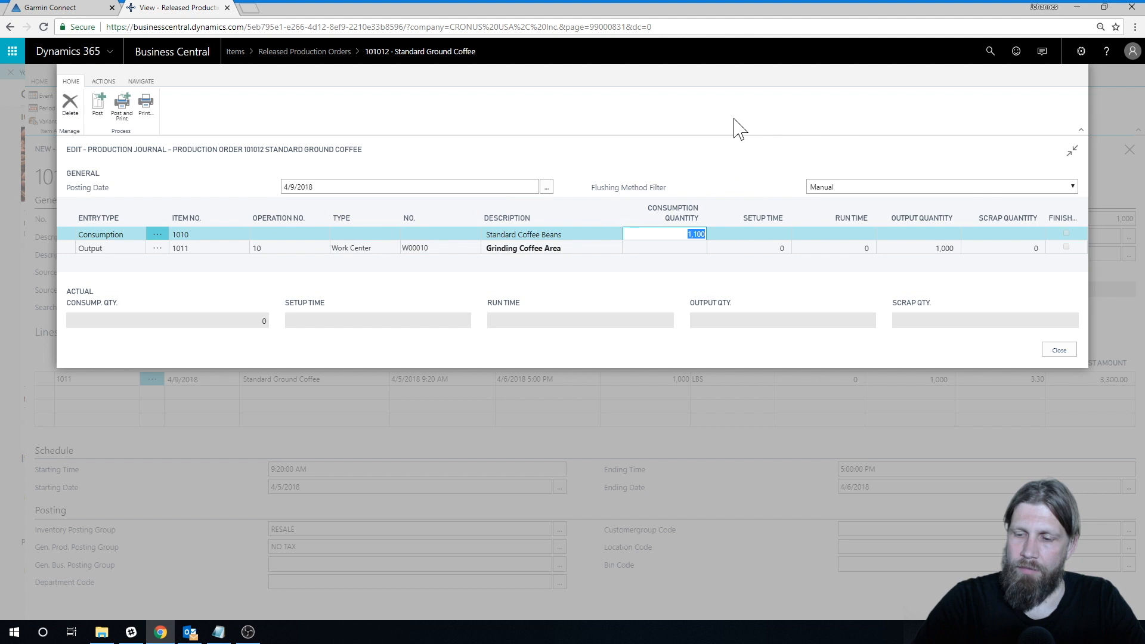
text(500)
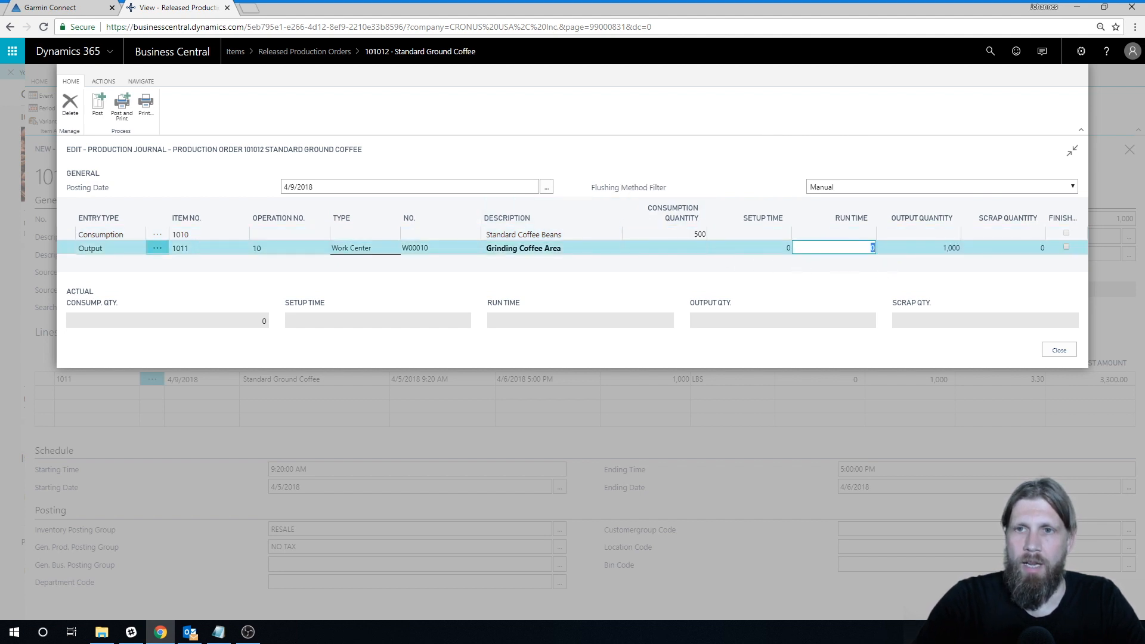
text(48)
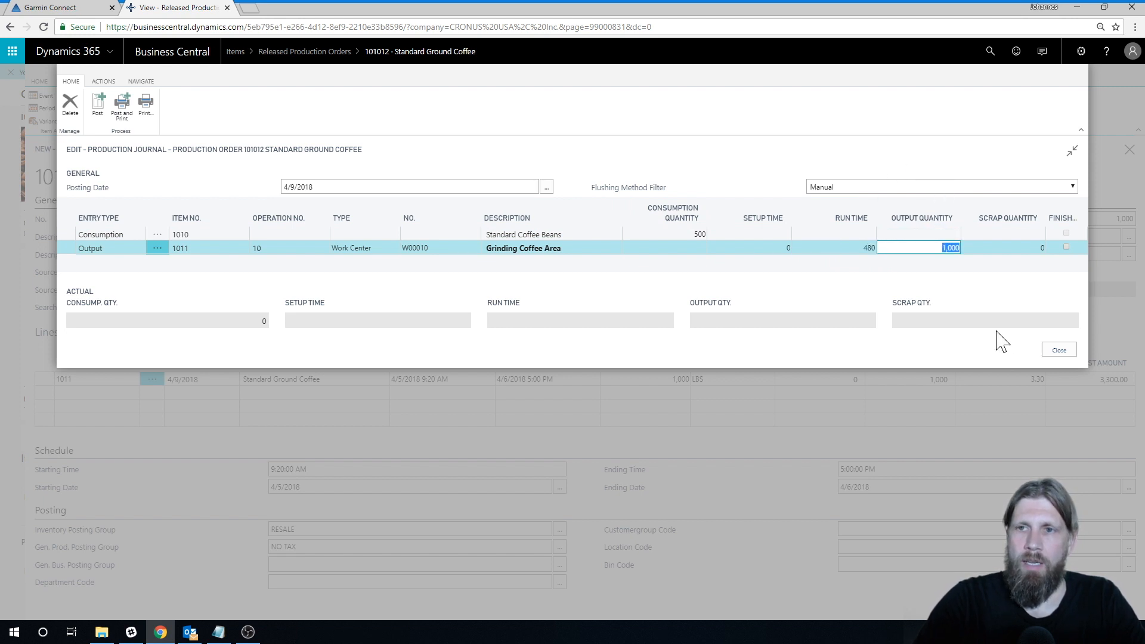
mouse_move(1007, 353)
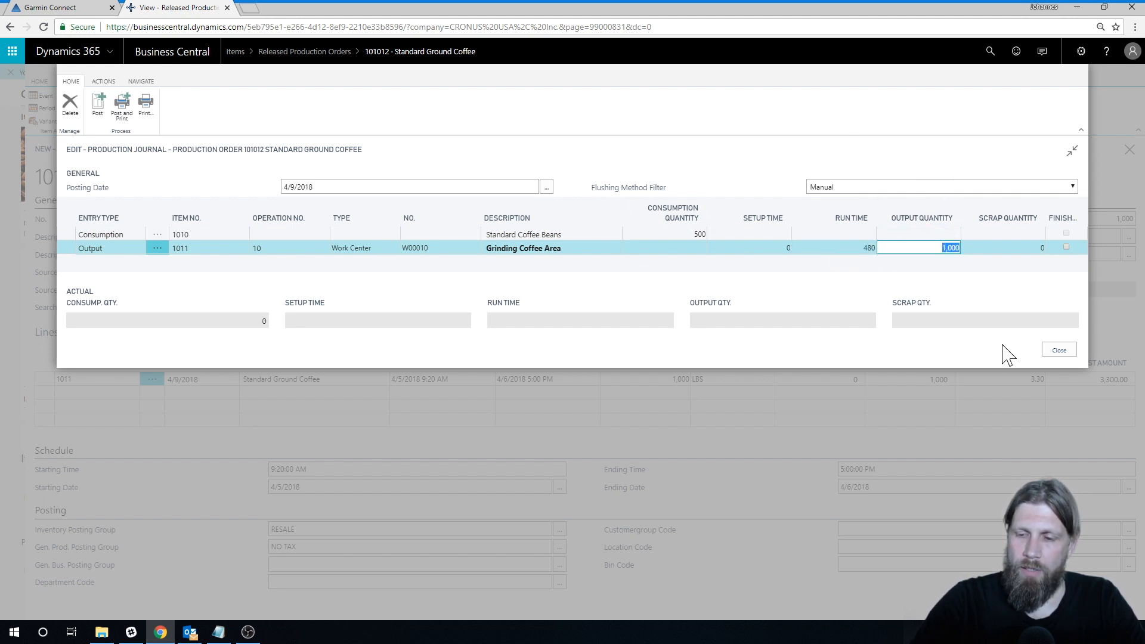
text(450)
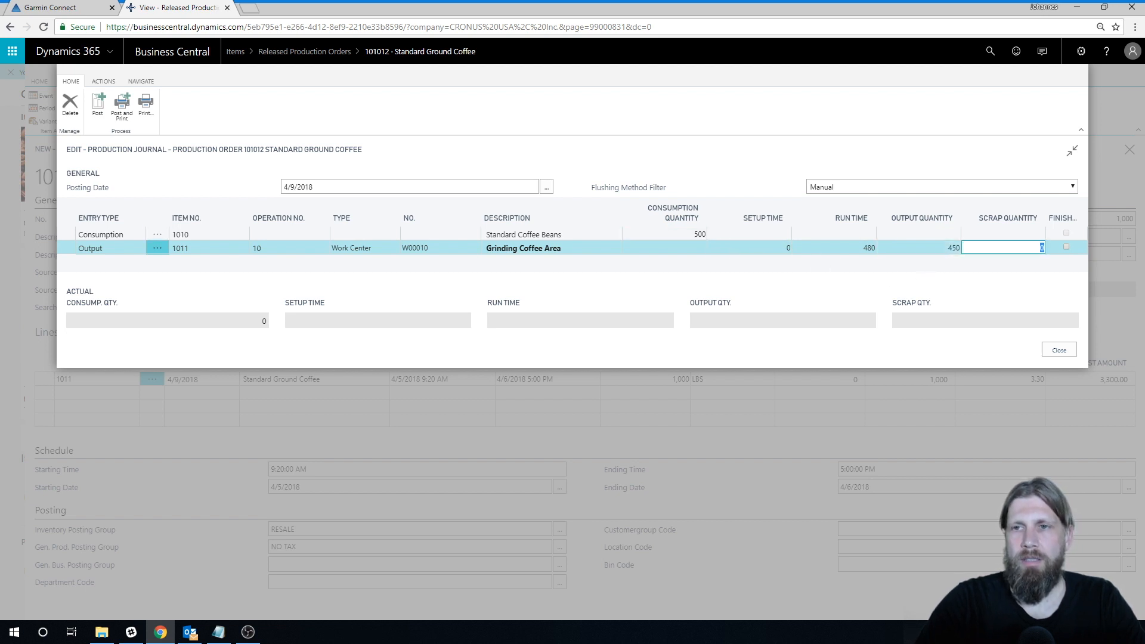
mouse_move(747, 365)
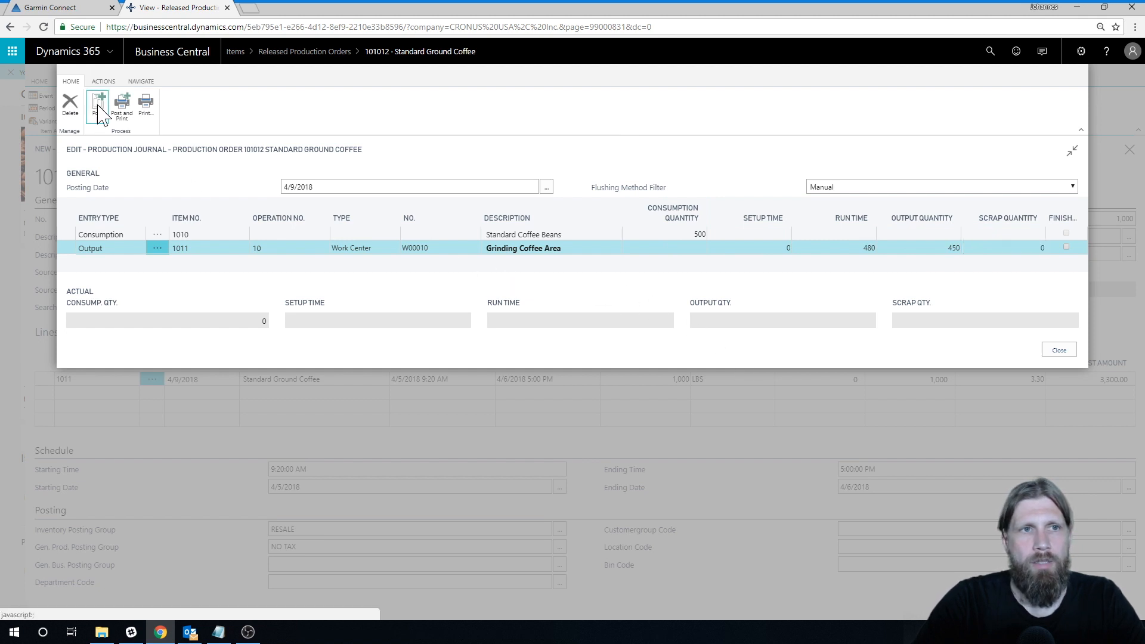
- Post the journal lines so order 101012 shows 450 finished and 550 remaining, then close the journal
click(97, 106)
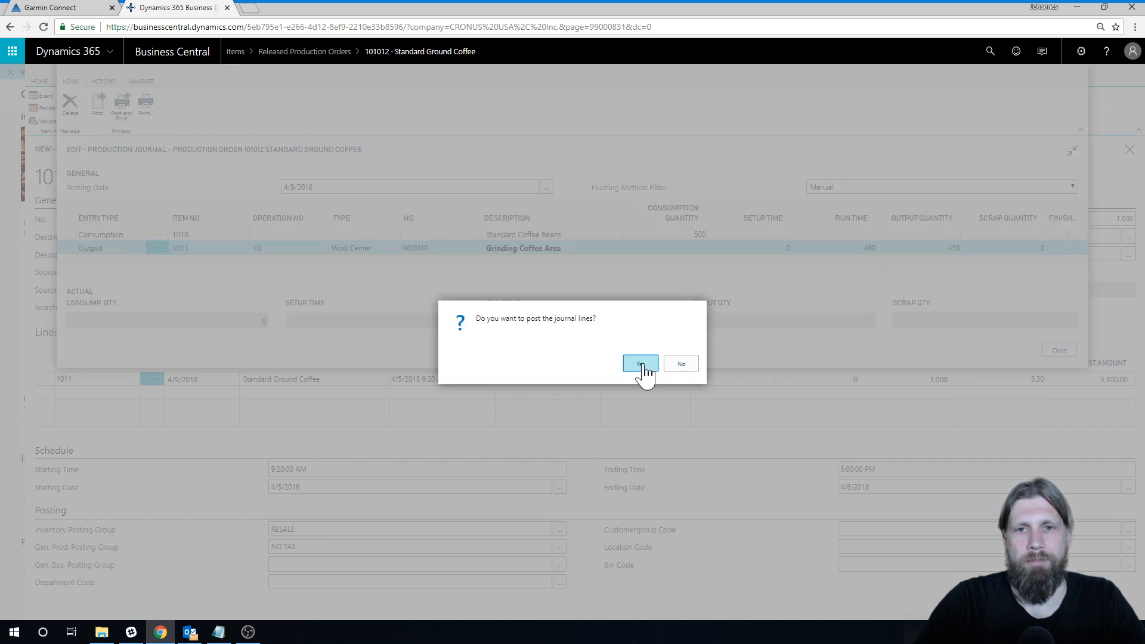
click(639, 364)
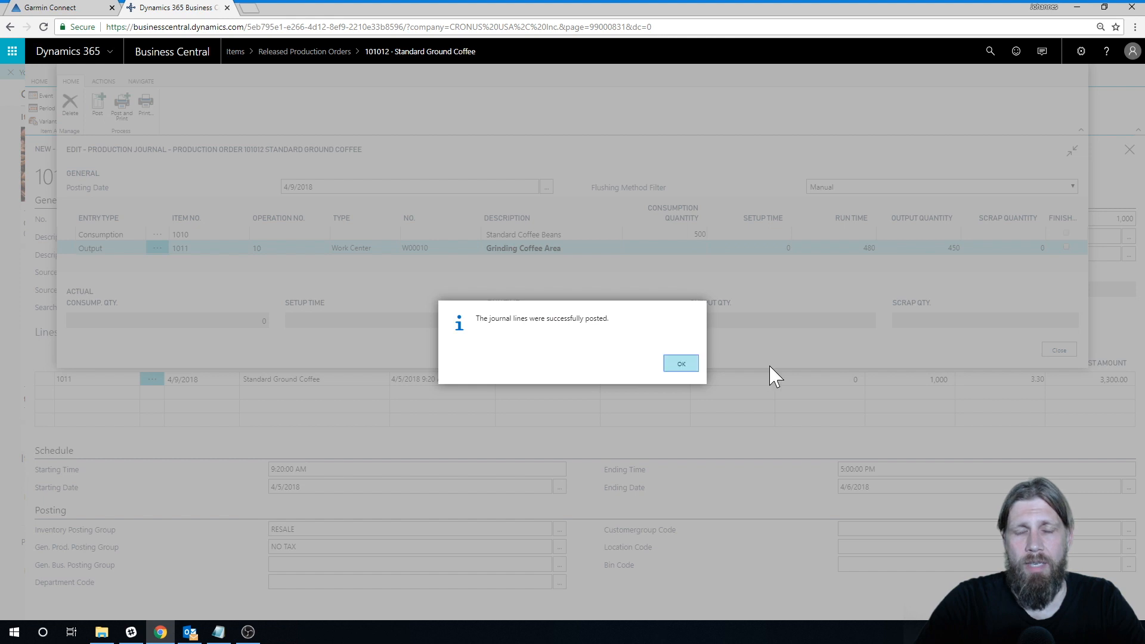
click(680, 363)
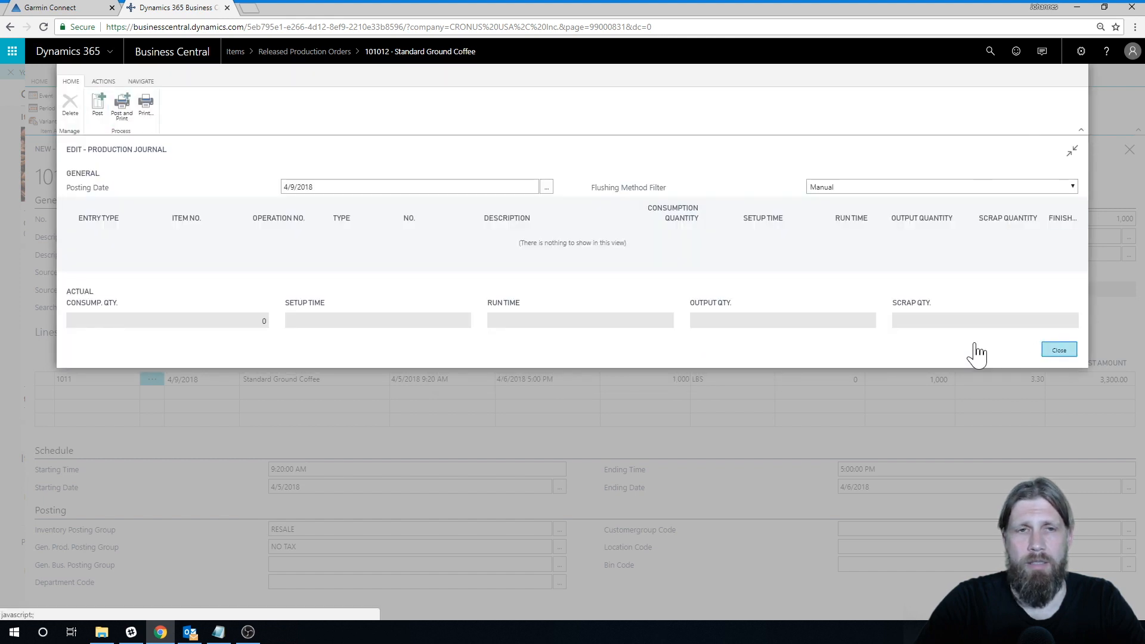
click(1058, 349)
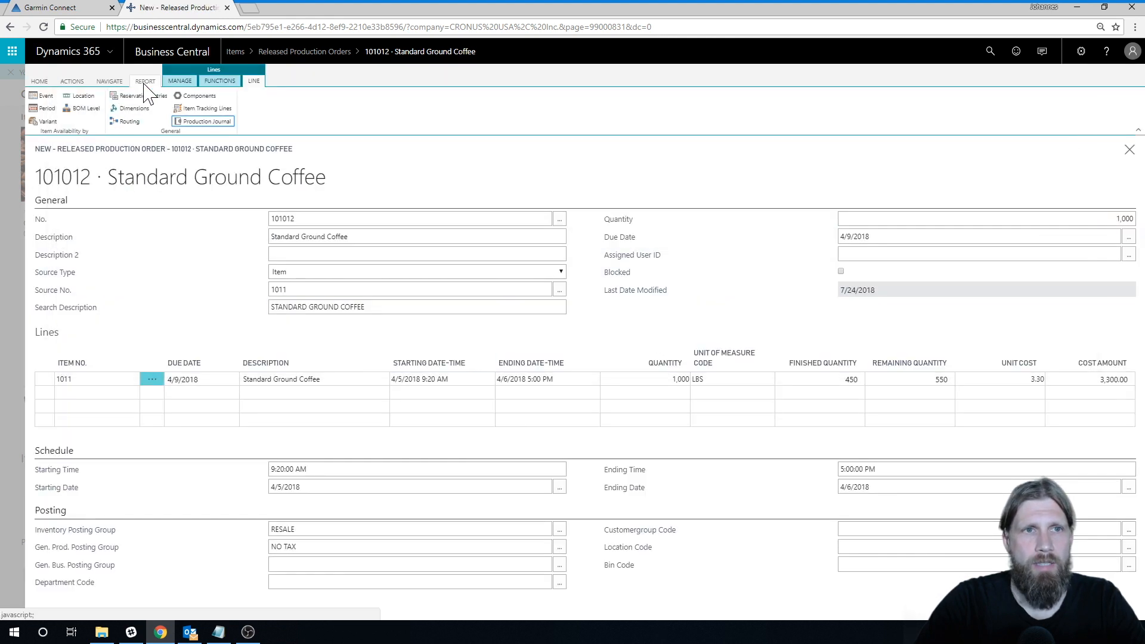
click(40, 82)
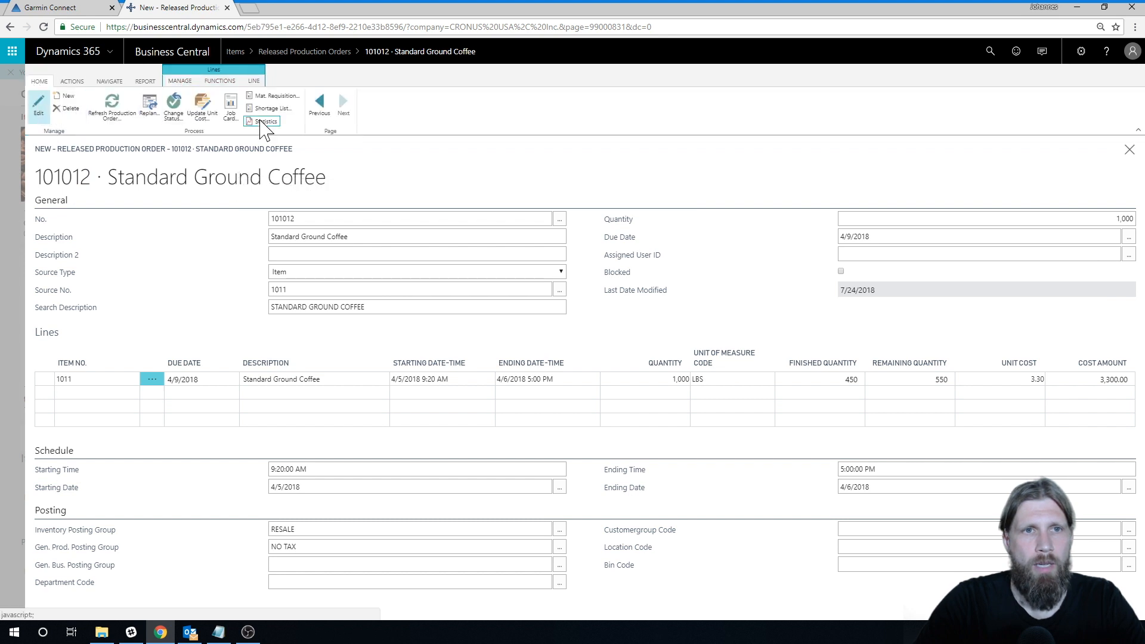
click(265, 121)
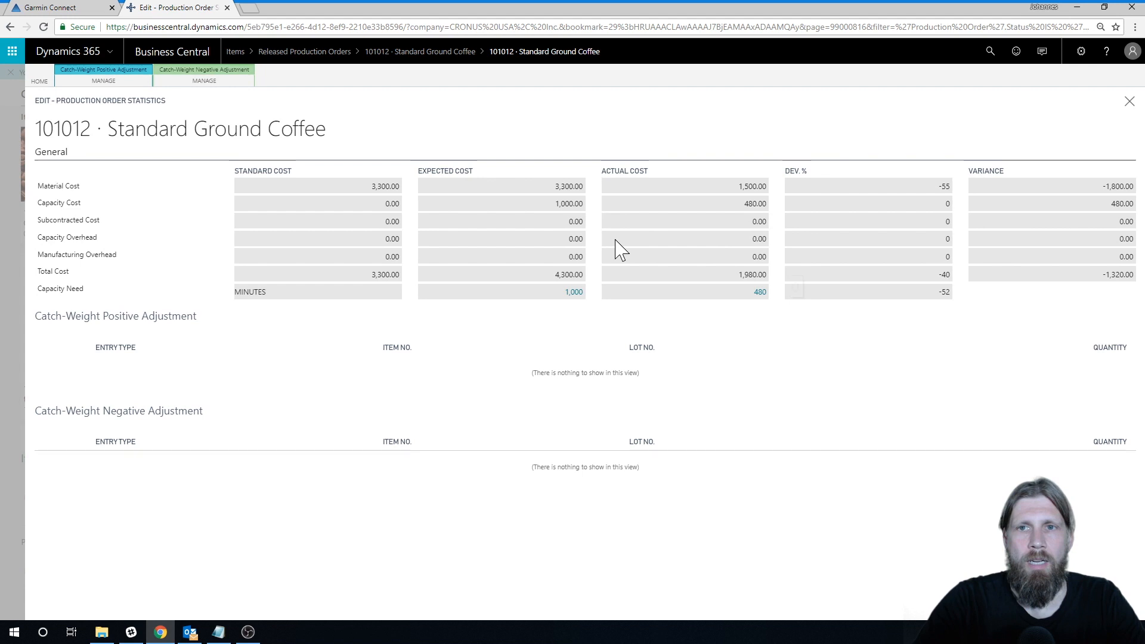
mouse_move(761, 172)
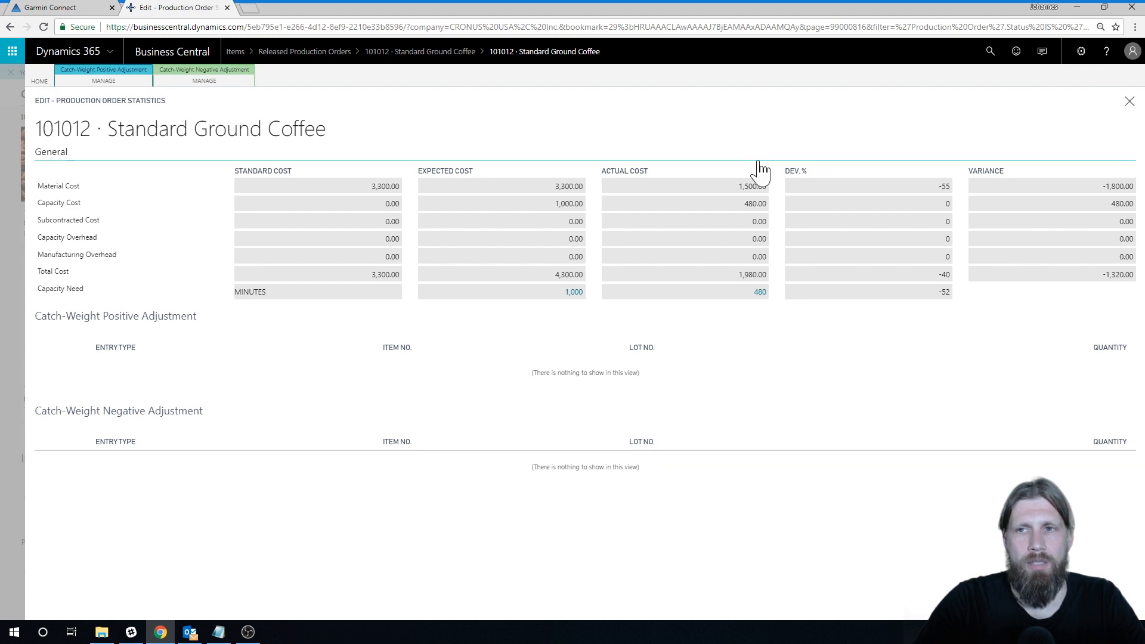
mouse_move(544, 197)
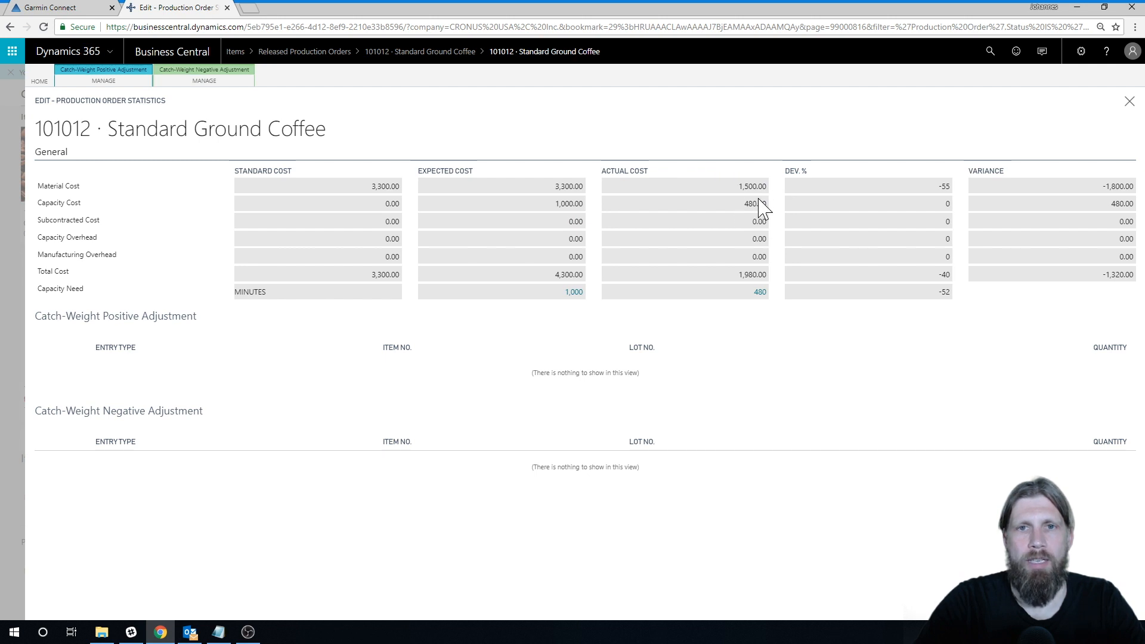
mouse_move(731, 284)
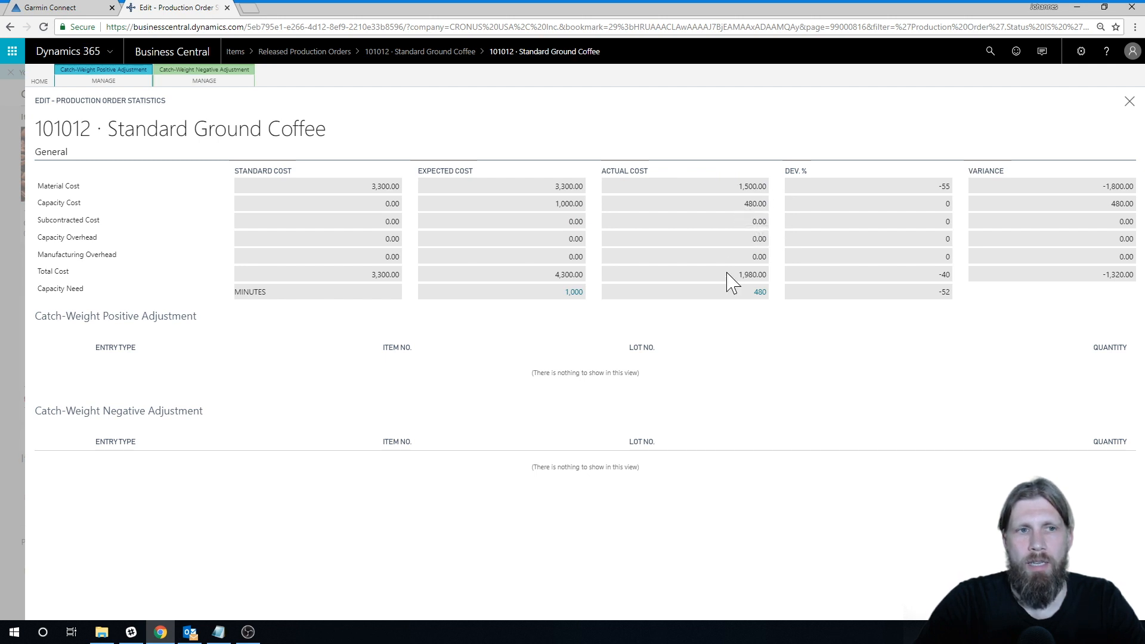
click(744, 347)
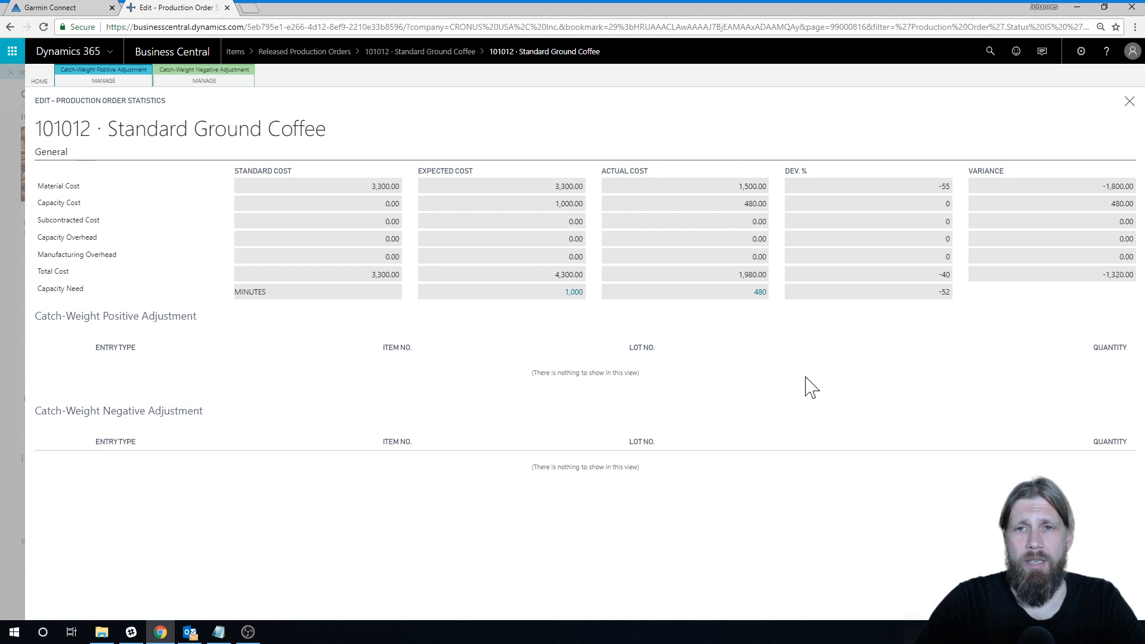
mouse_move(659, 217)
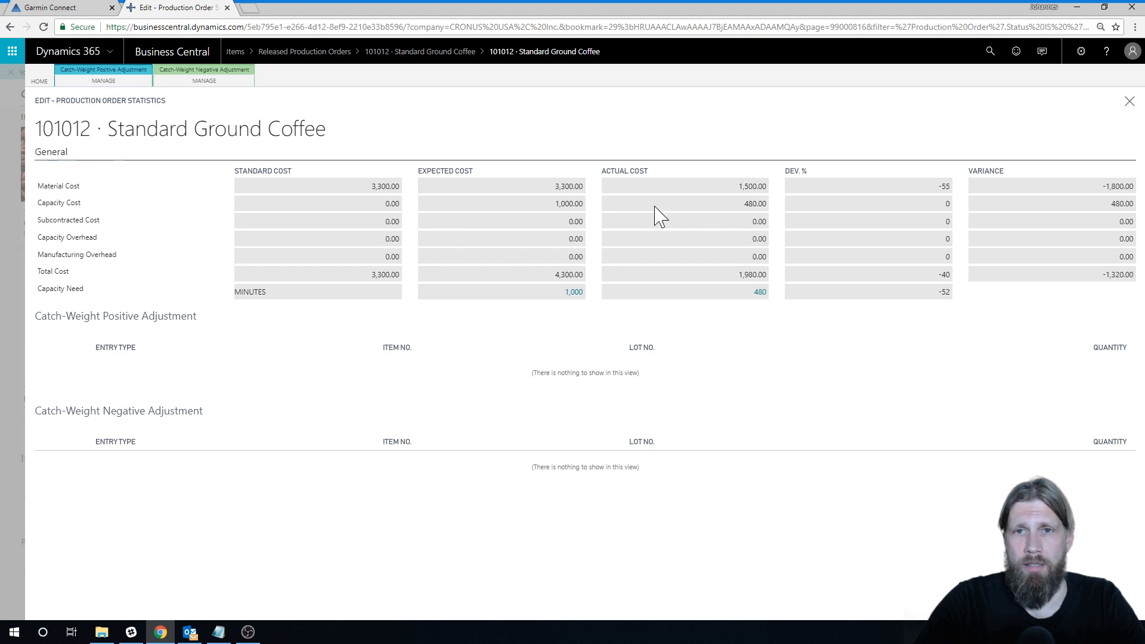
mouse_move(82, 195)
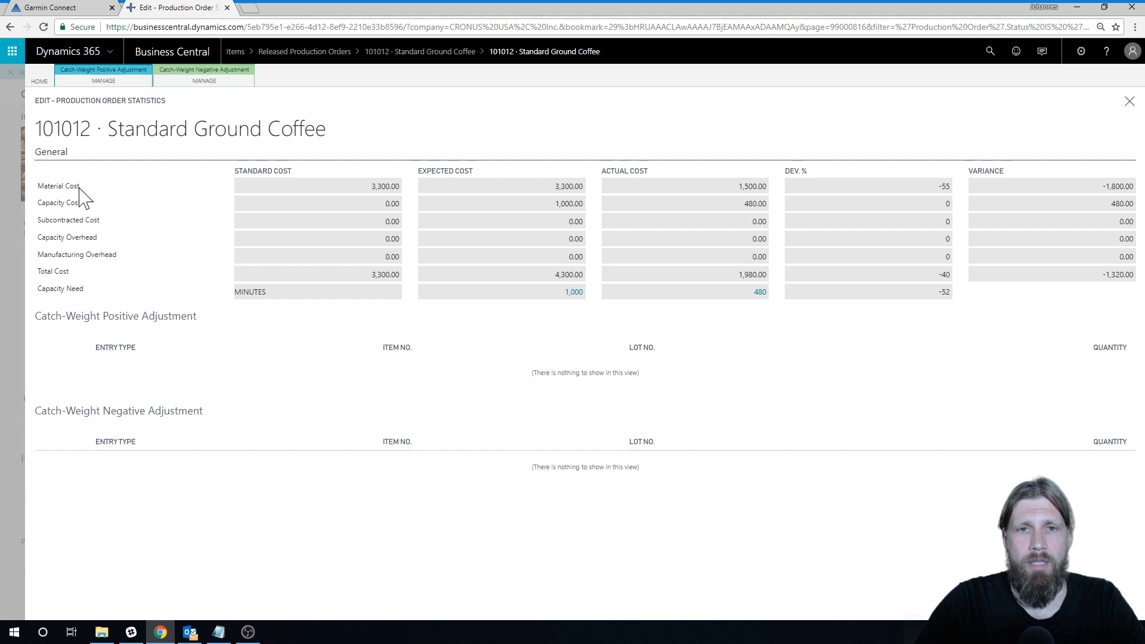
mouse_move(559, 203)
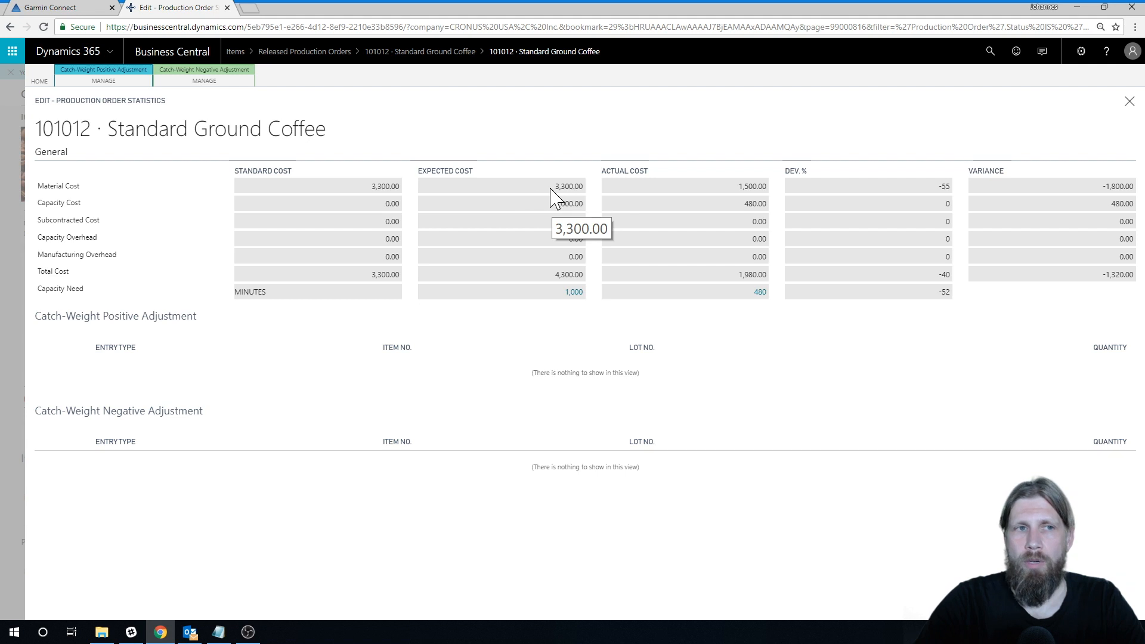
mouse_move(750, 173)
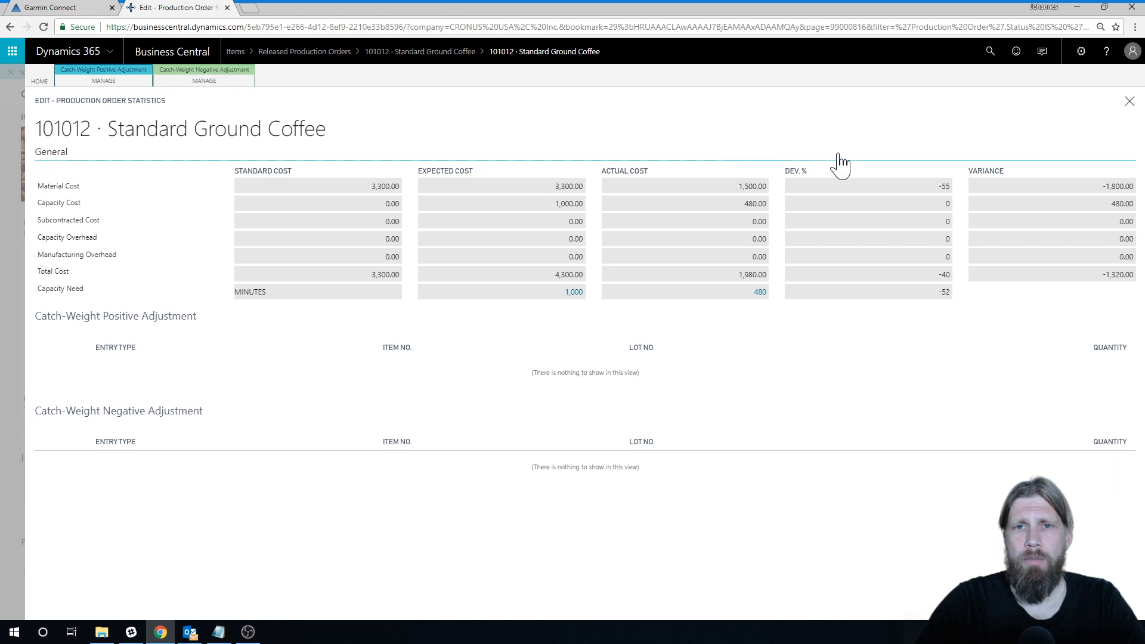
mouse_move(739, 374)
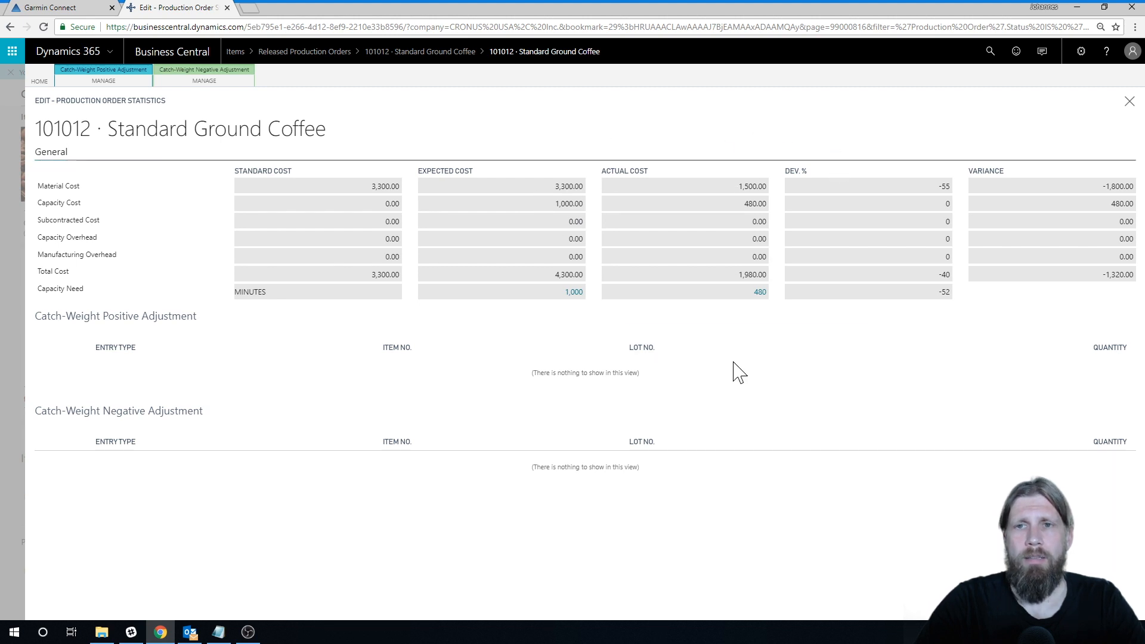
mouse_move(689, 294)
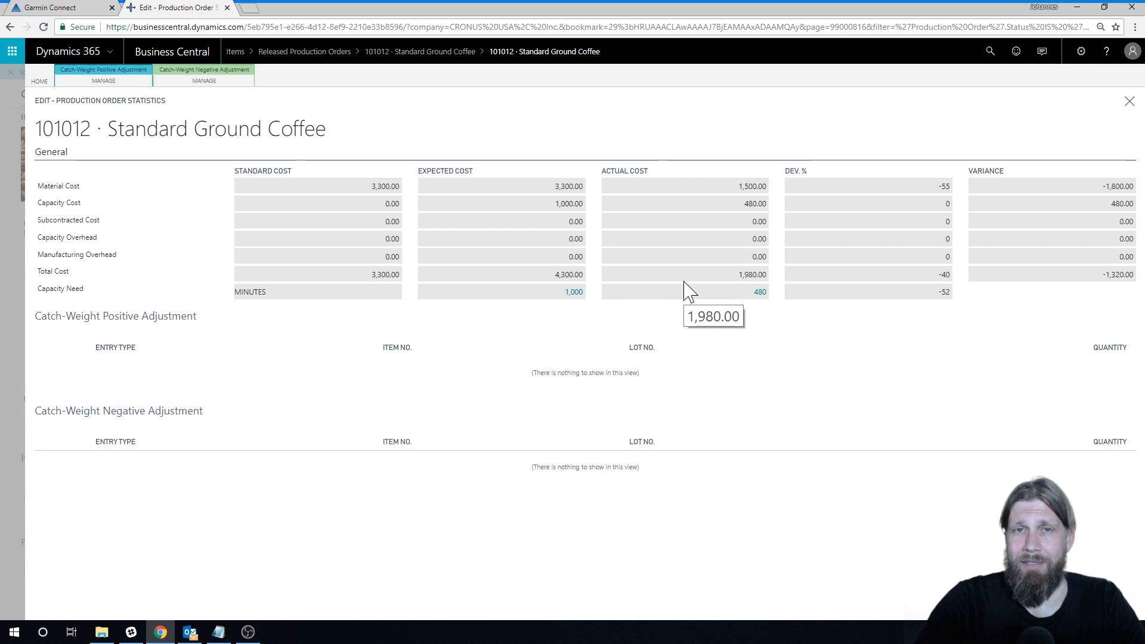
mouse_move(683, 293)
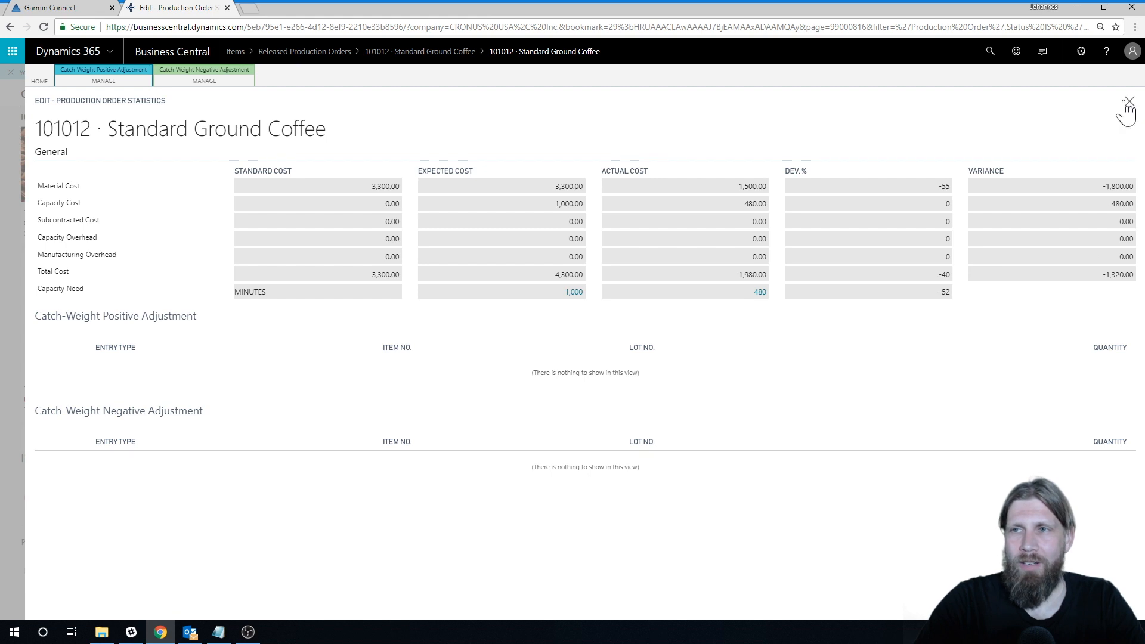
click(1127, 100)
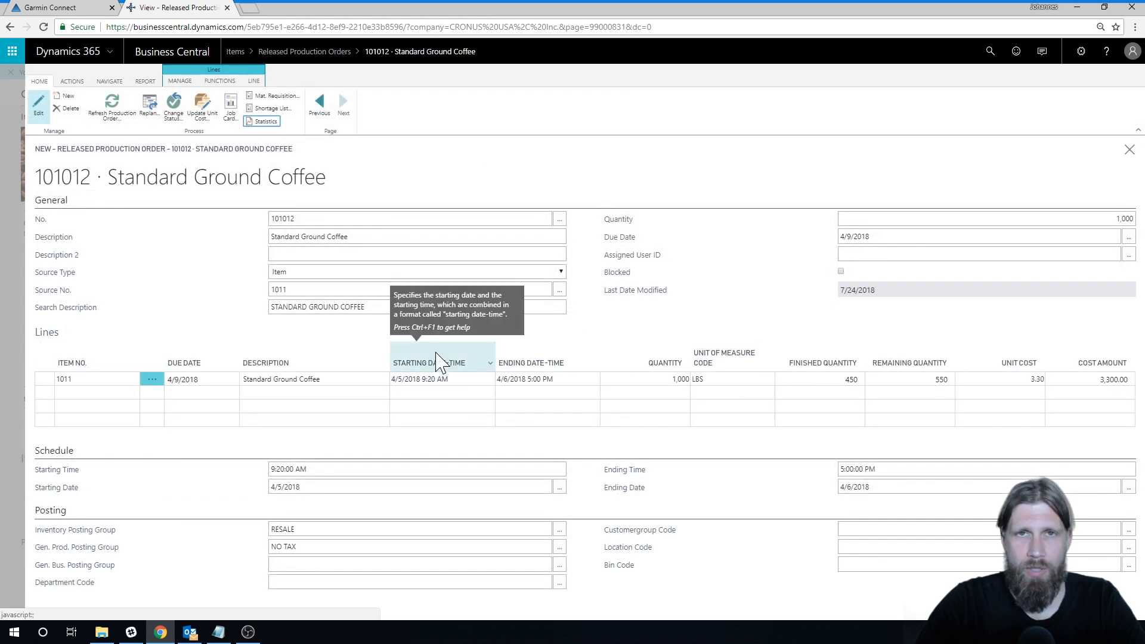